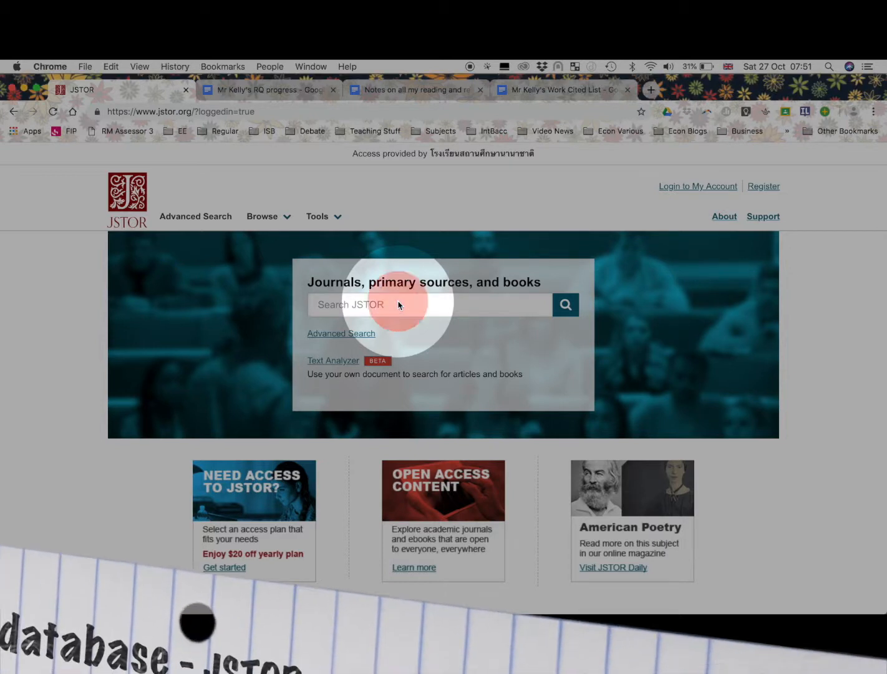
# Enter the query "Economics Photography migrants" in the JSTOR search box.
pyautogui.click(399, 305)
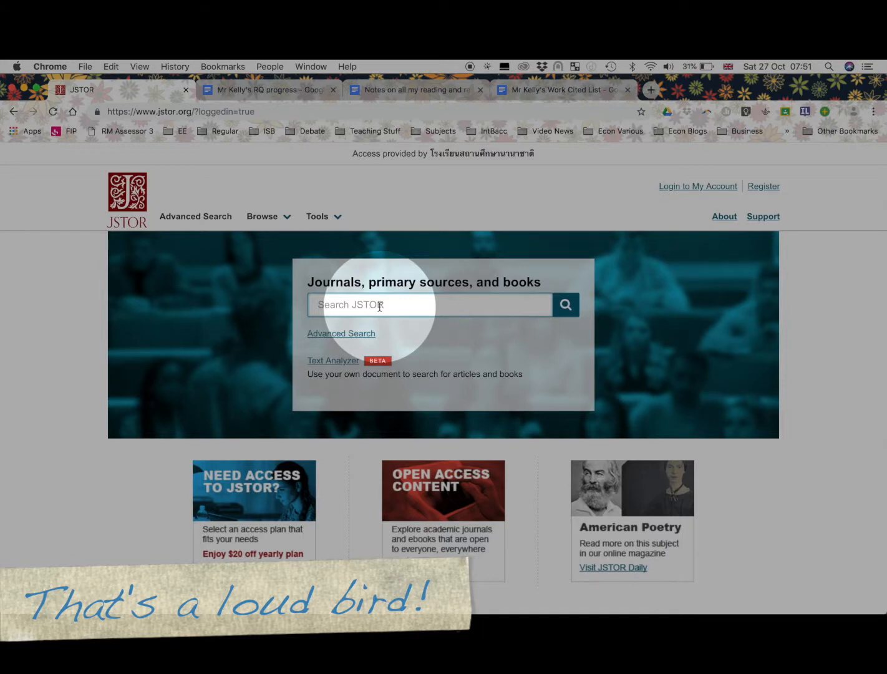
pyautogui.write('Economics')
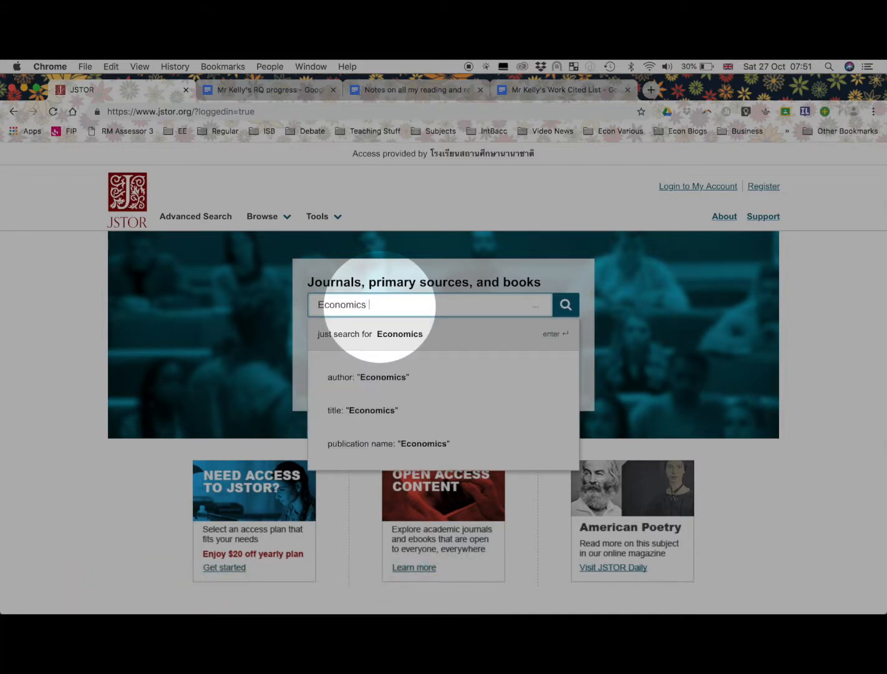
pyautogui.write('Photogr')
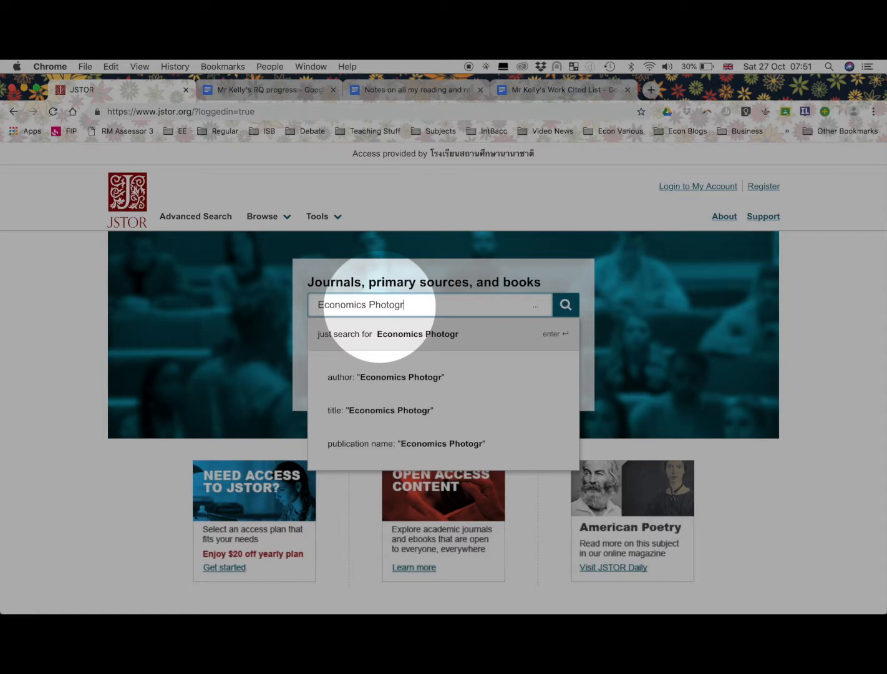
pyautogui.write('aphy')
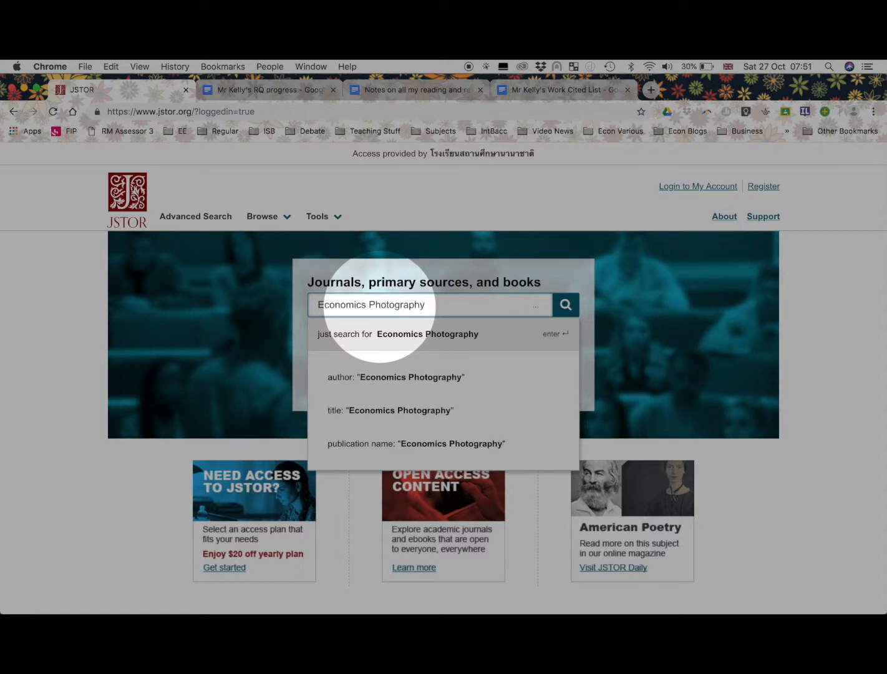
pyautogui.write('migrants')
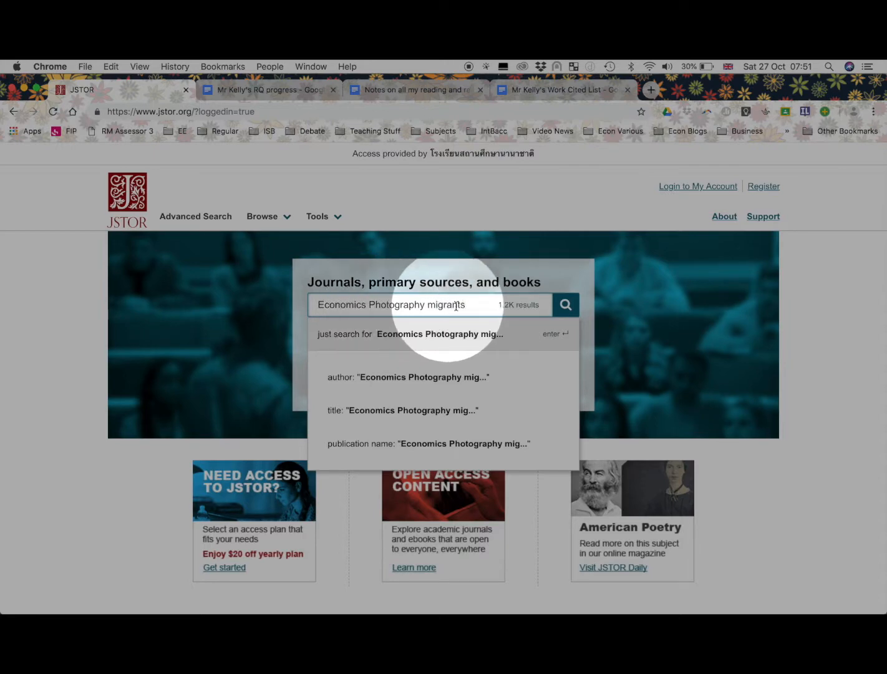
# Run the search and scroll the 908 results down to the Lange's Antecedents article.
pyautogui.click(564, 304)
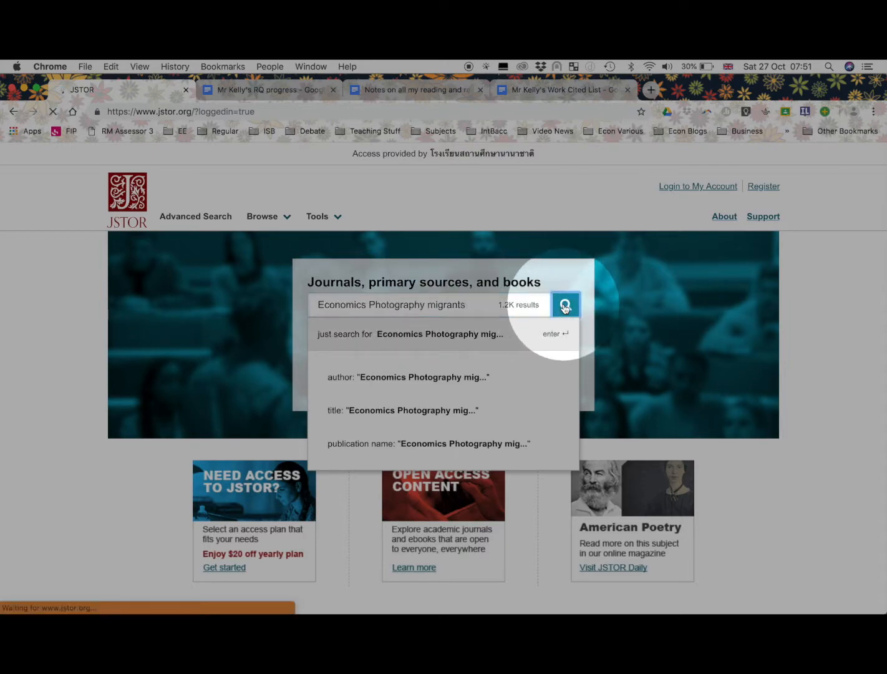
pyautogui.click(565, 305)
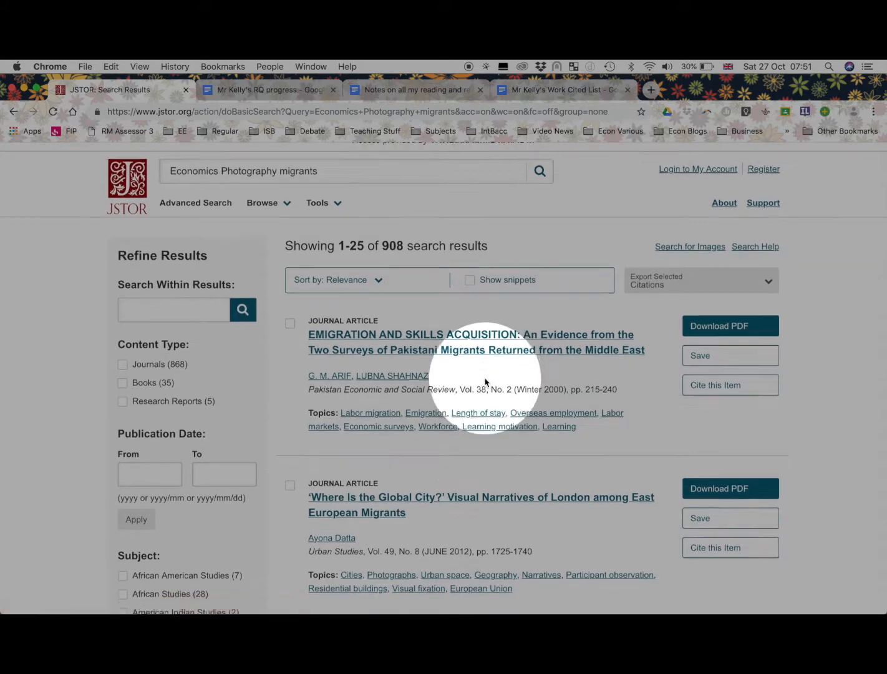
pyautogui.scroll(-3)
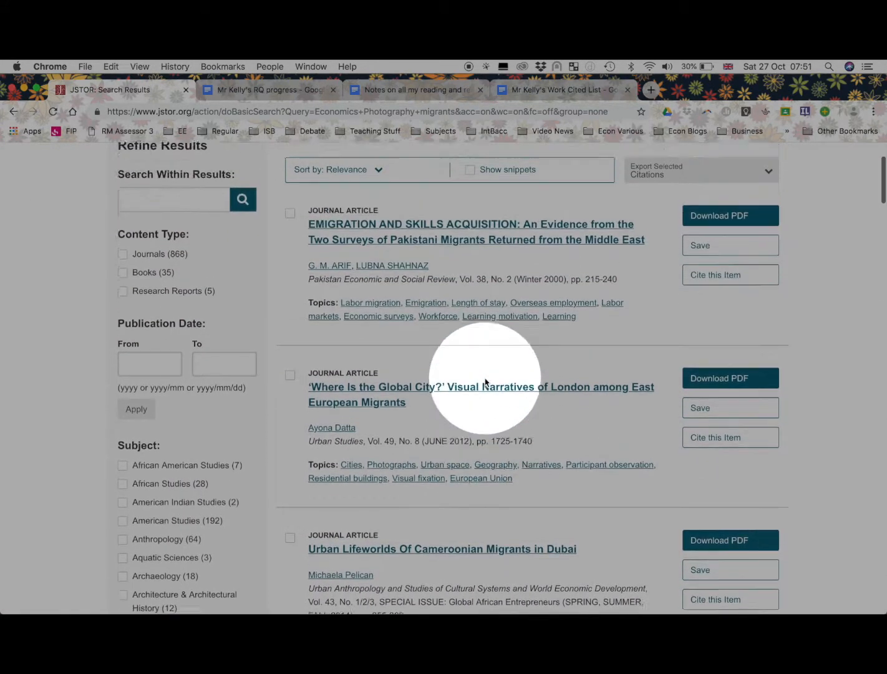
pyautogui.scroll(3)
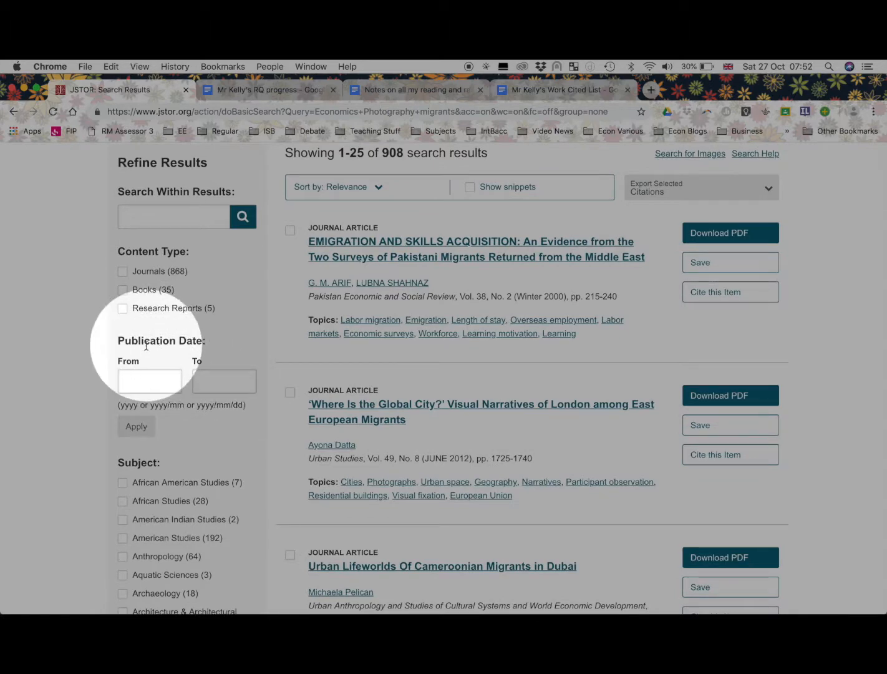
pyautogui.scroll(-3)
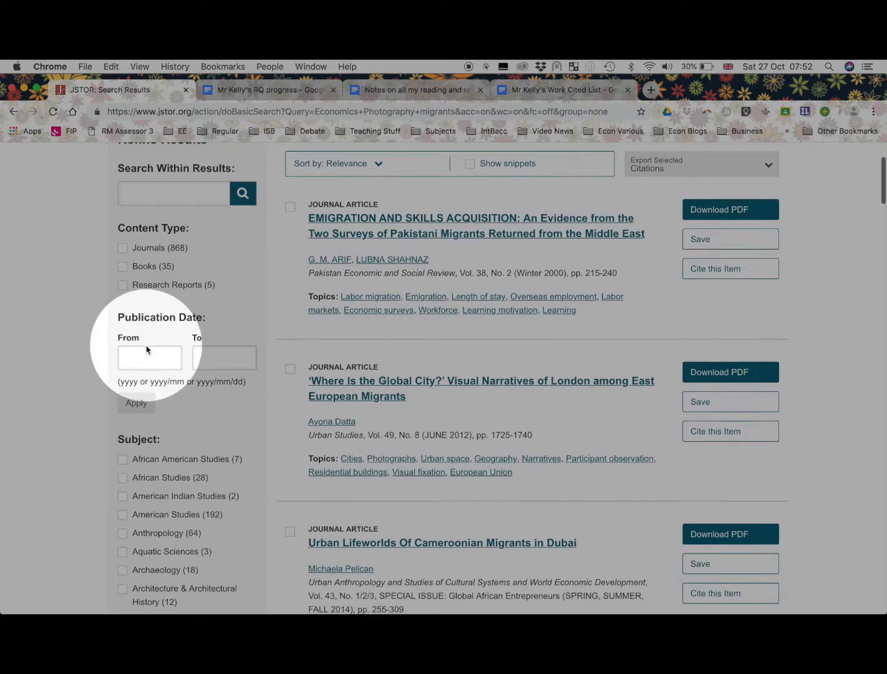
pyautogui.scroll(-3)
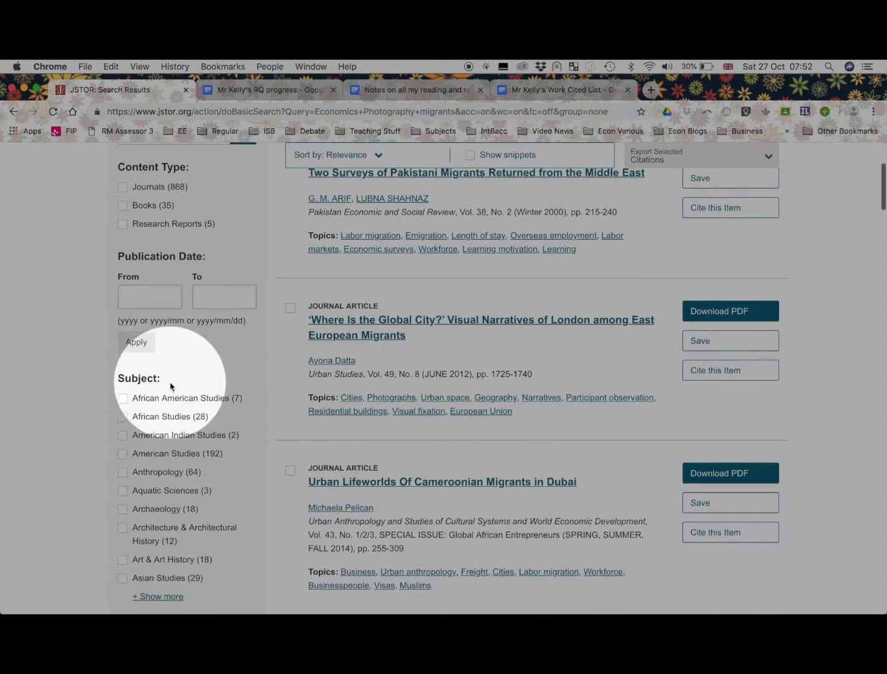
pyautogui.scroll(-3)
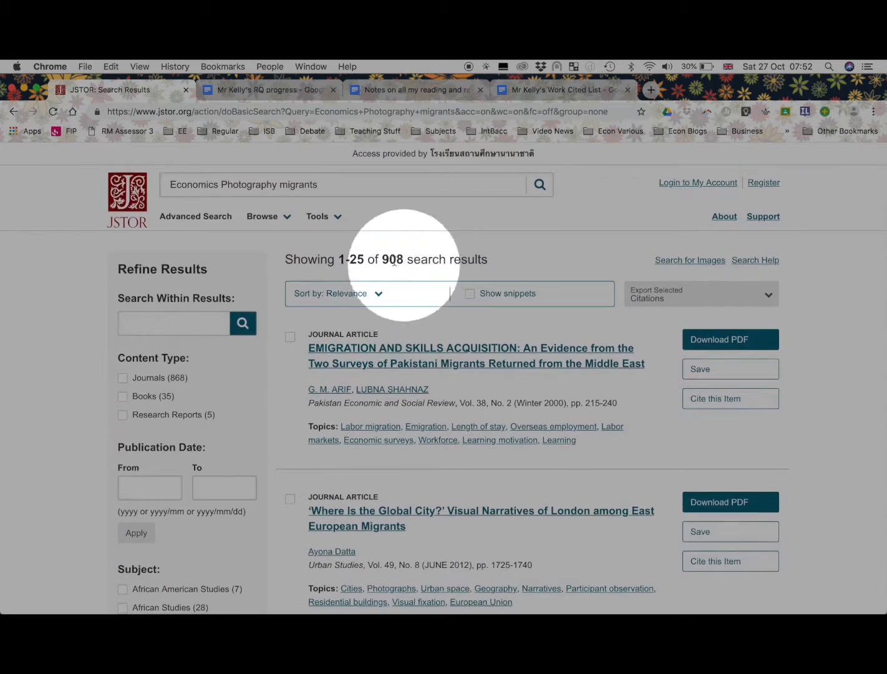
pyautogui.scroll(-3)
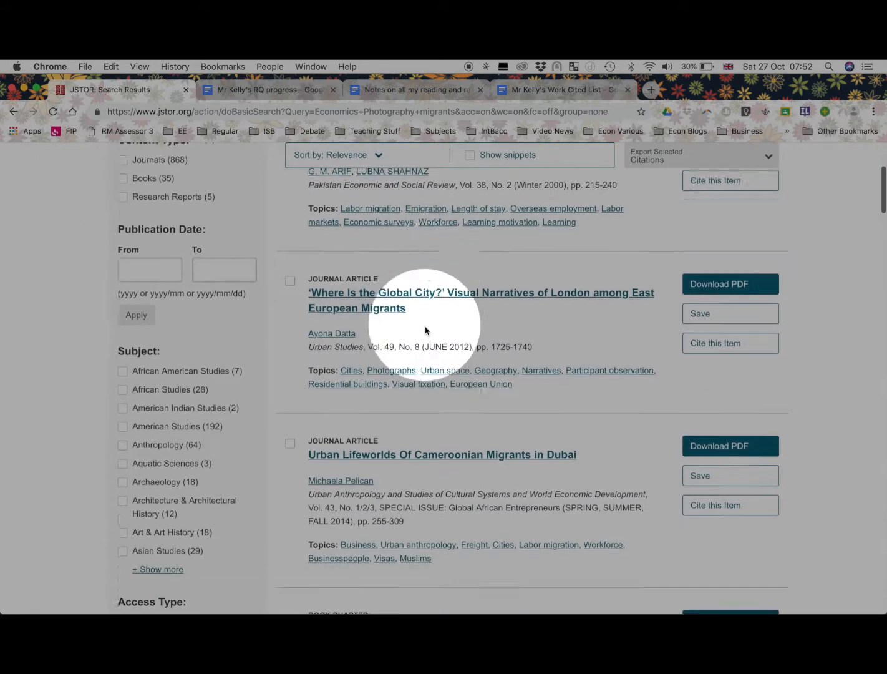
pyautogui.scroll(-3)
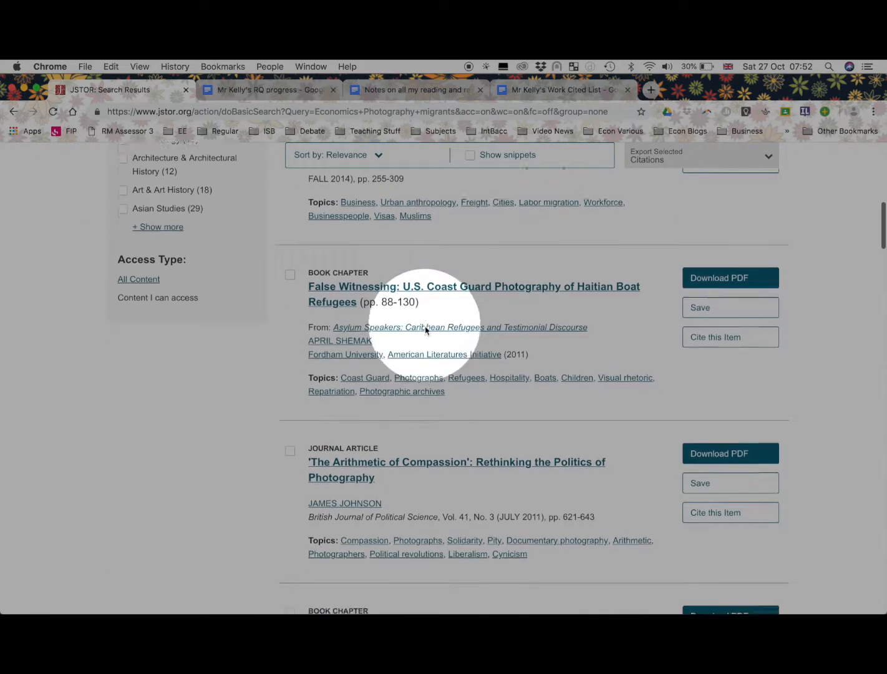
pyautogui.scroll(-3)
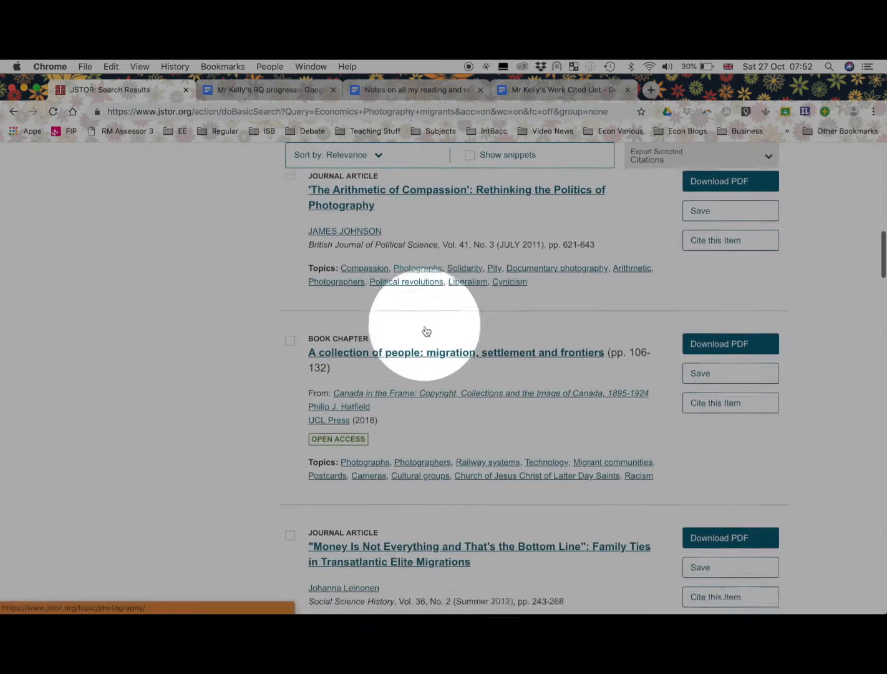
pyautogui.scroll(-3)
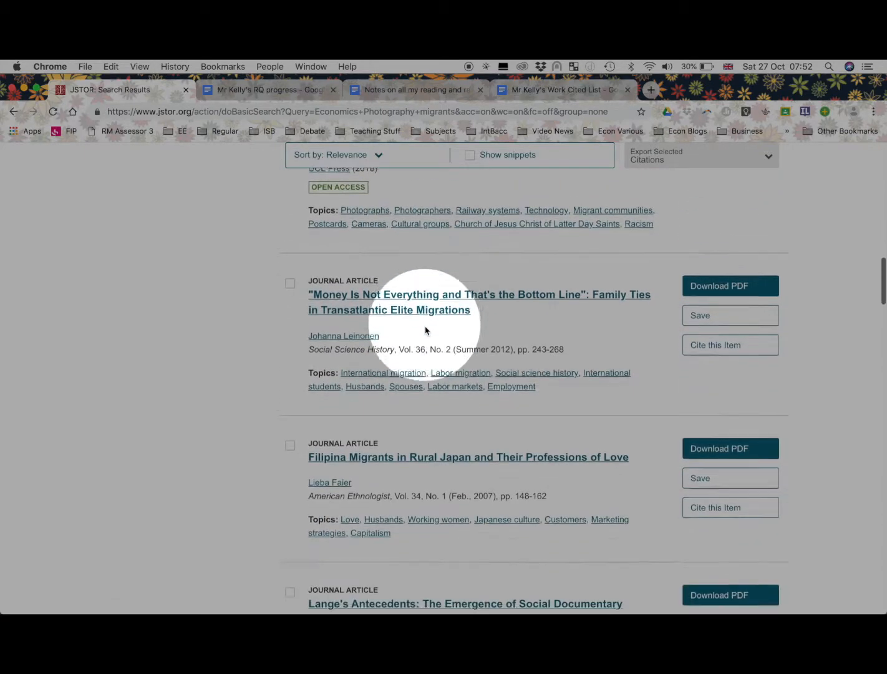
pyautogui.scroll(-3)
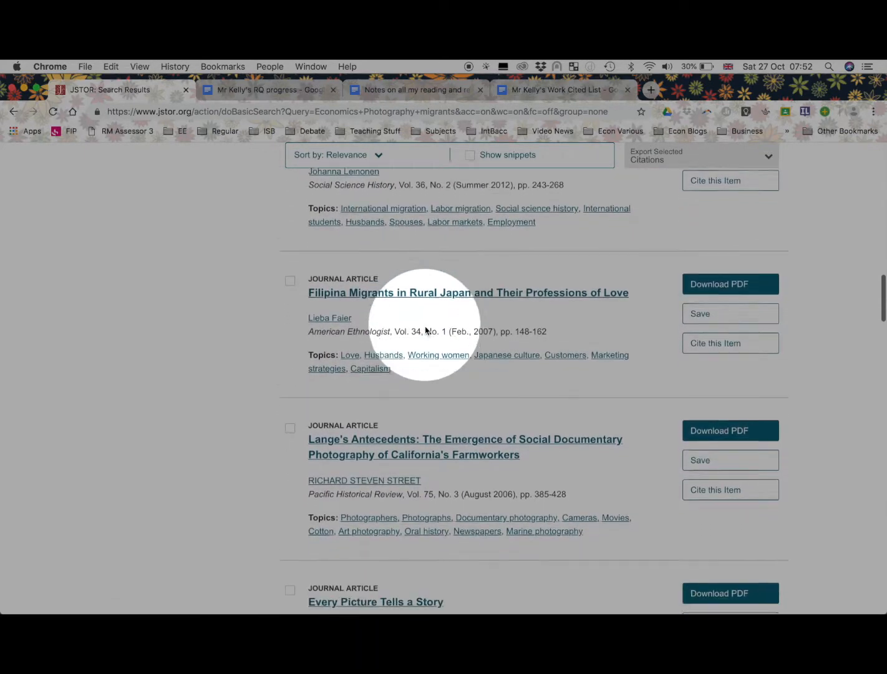
pyautogui.scroll(-3)
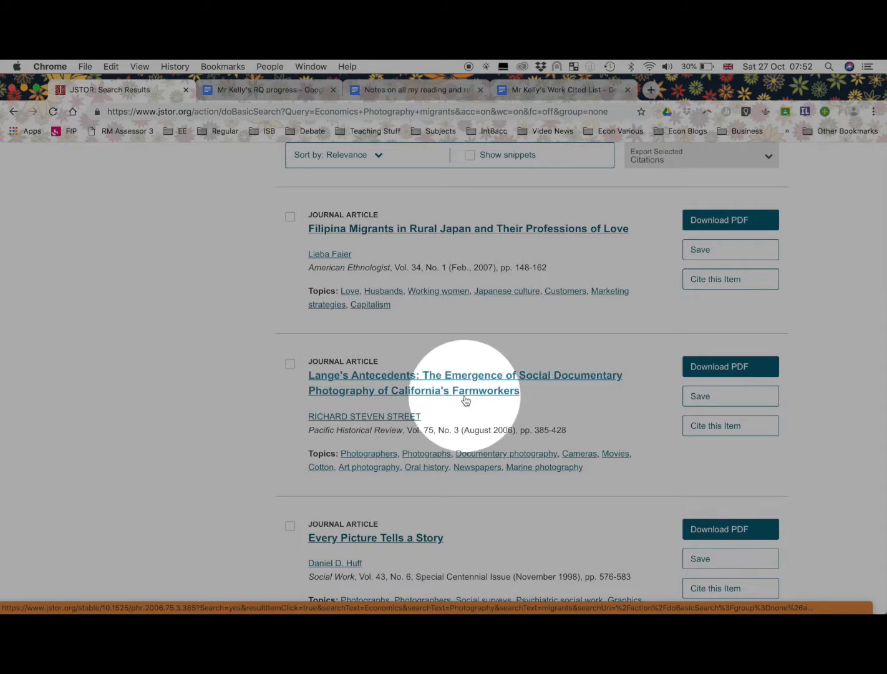
pyautogui.moveTo(529, 423)
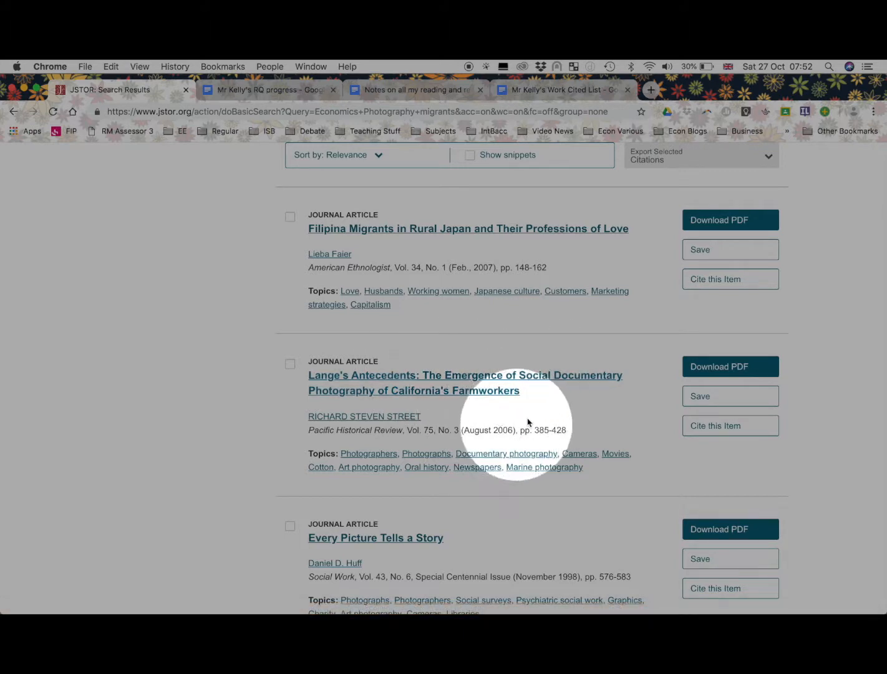
pyautogui.moveTo(611, 392)
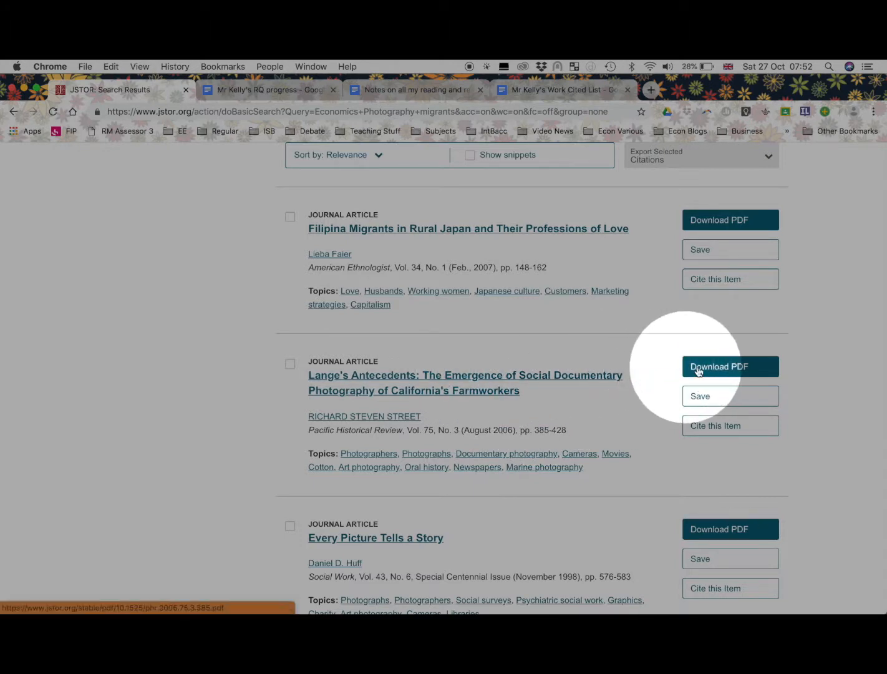
# Download the Lange's Antecedents PDF, accepting JSTOR's terms and conditions.
pyautogui.click(729, 367)
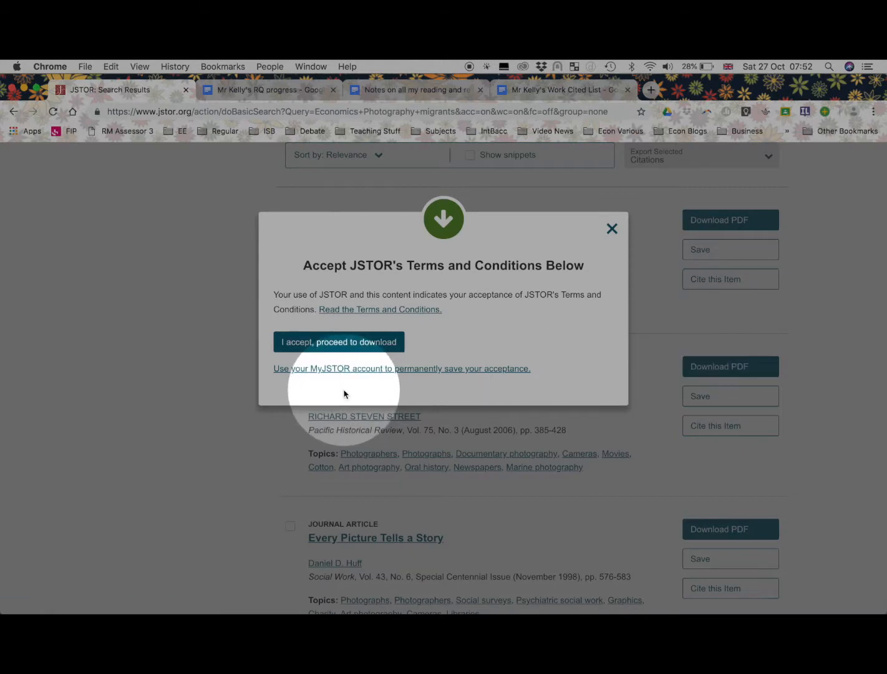
pyautogui.moveTo(339, 383)
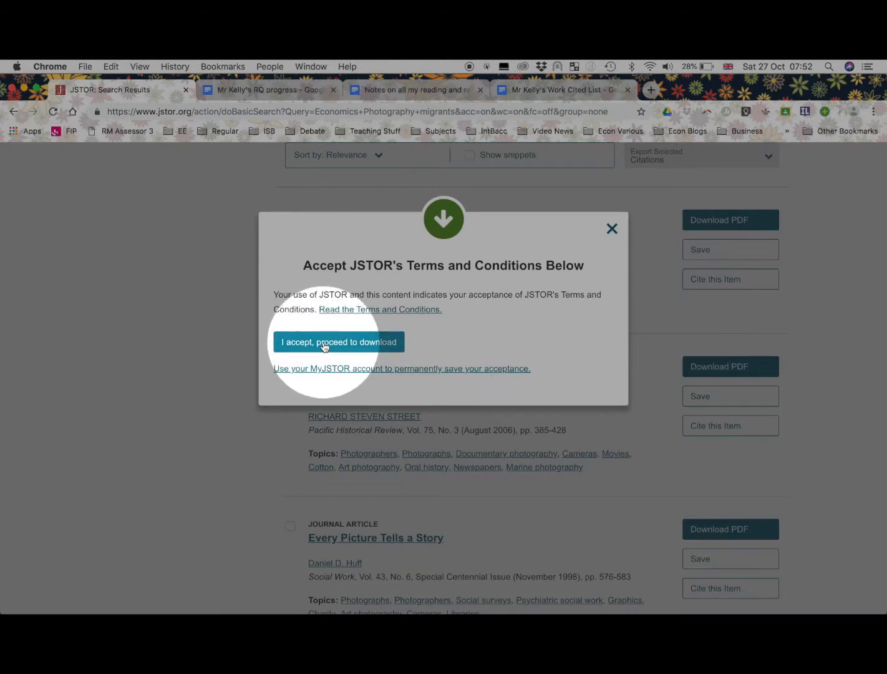
pyautogui.click(336, 342)
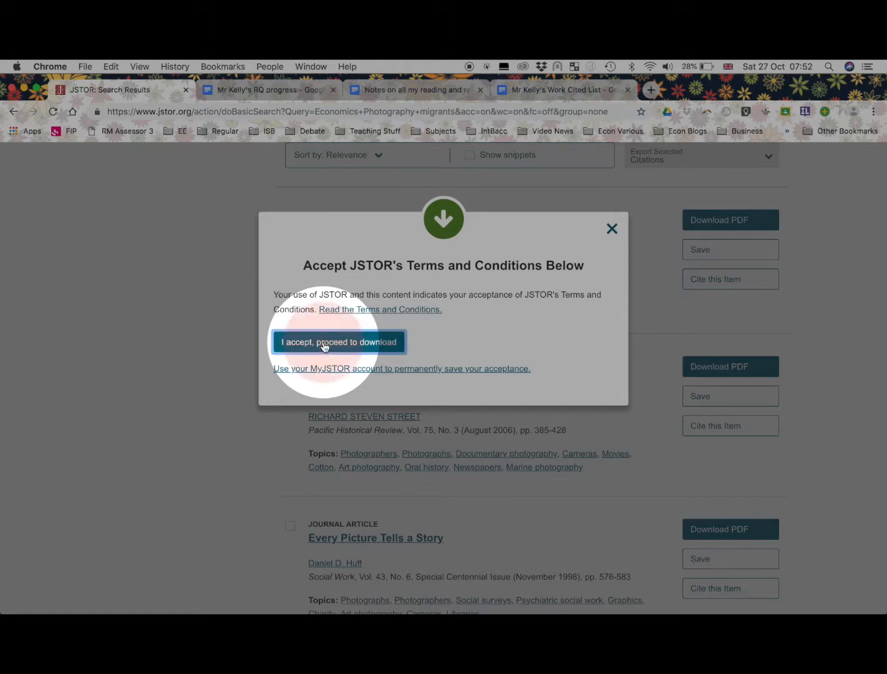
pyautogui.click(338, 342)
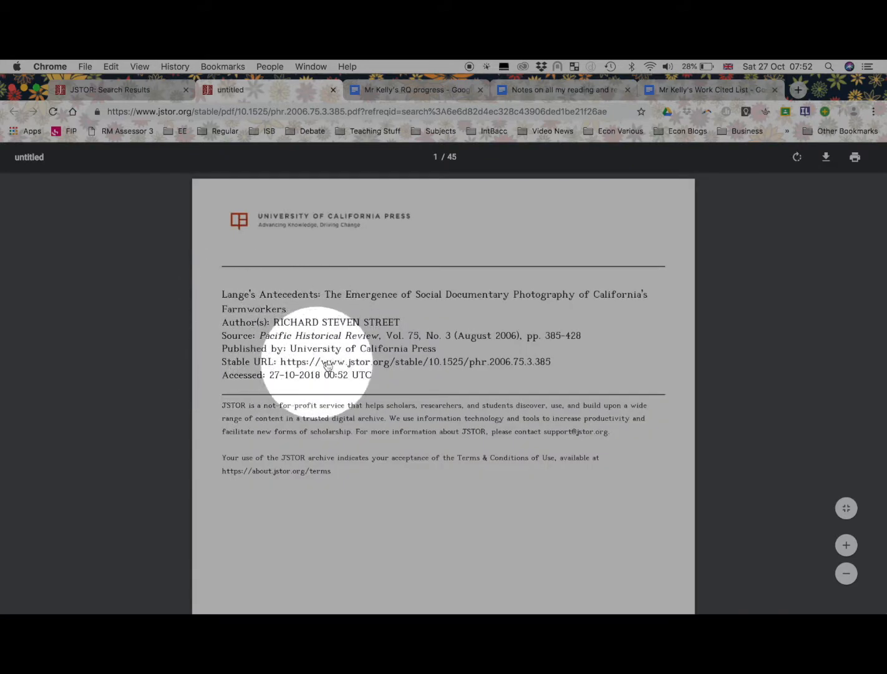
pyautogui.moveTo(276, 293)
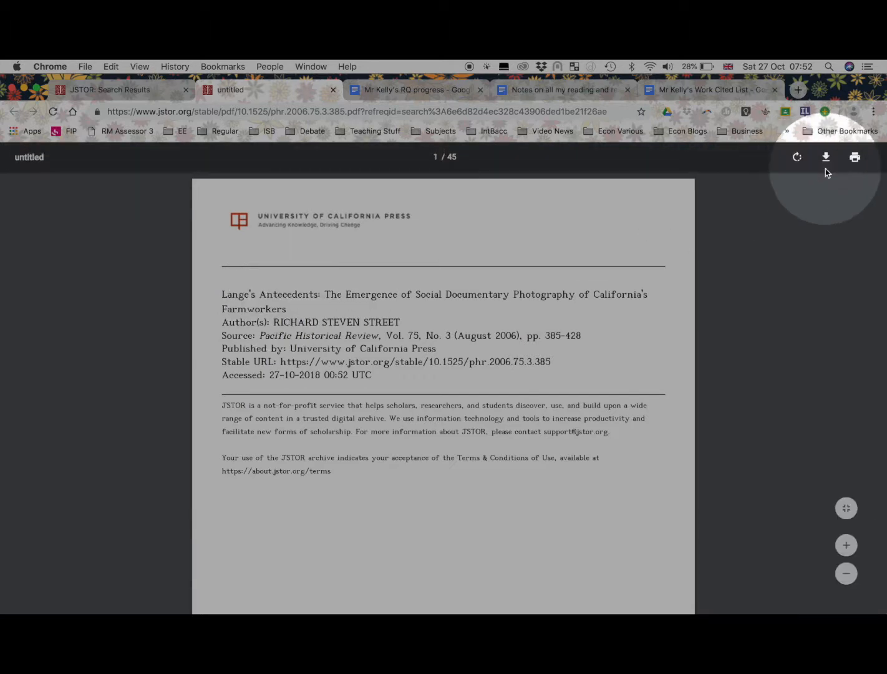
# Save the open PDF to Downloads as phr.2006.75.3.385.pdf and return to JSTOR.
pyautogui.scroll(-3)
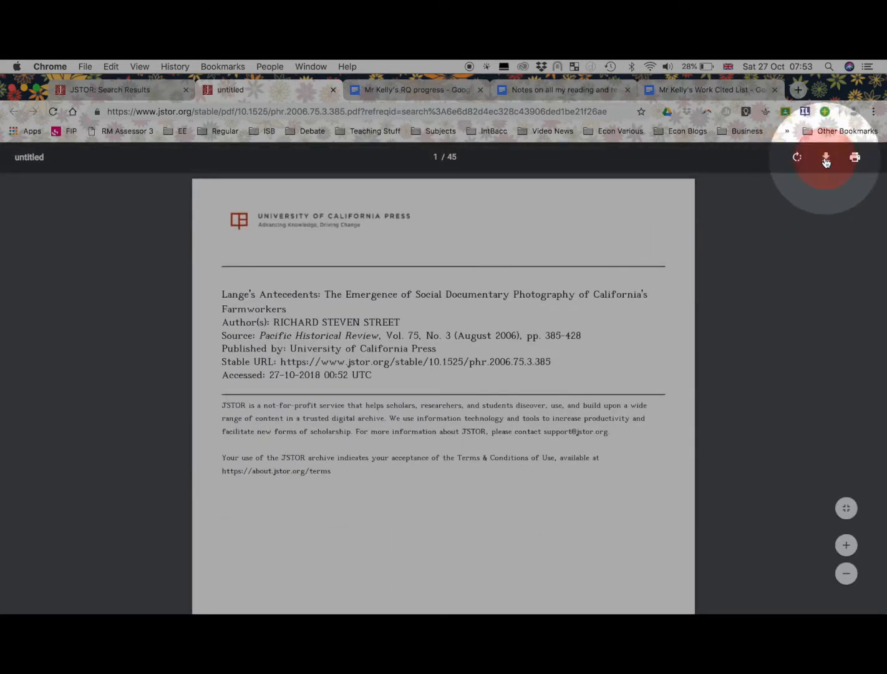
pyautogui.click(824, 157)
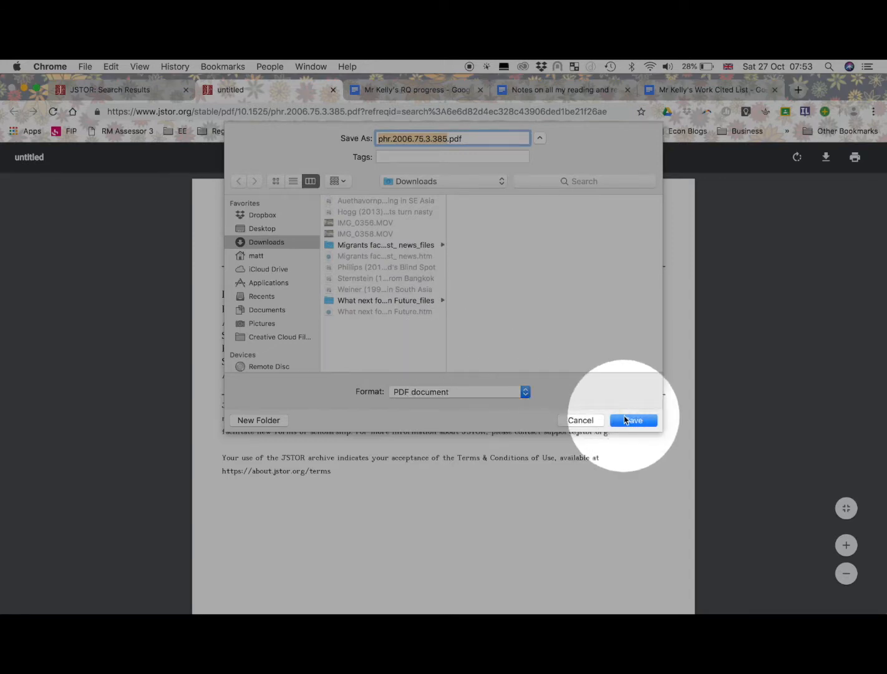
pyautogui.click(632, 419)
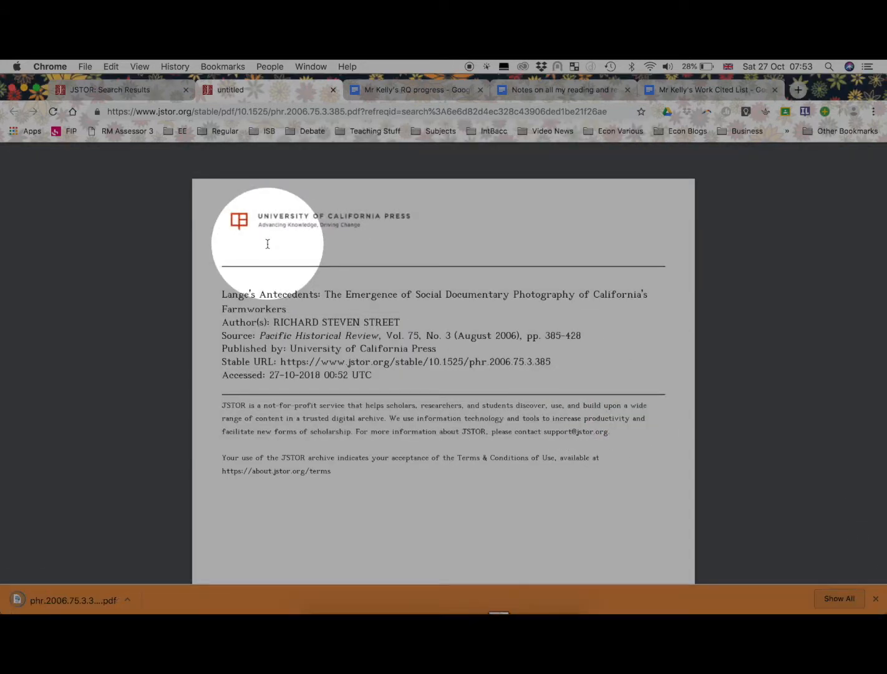
pyautogui.click(109, 90)
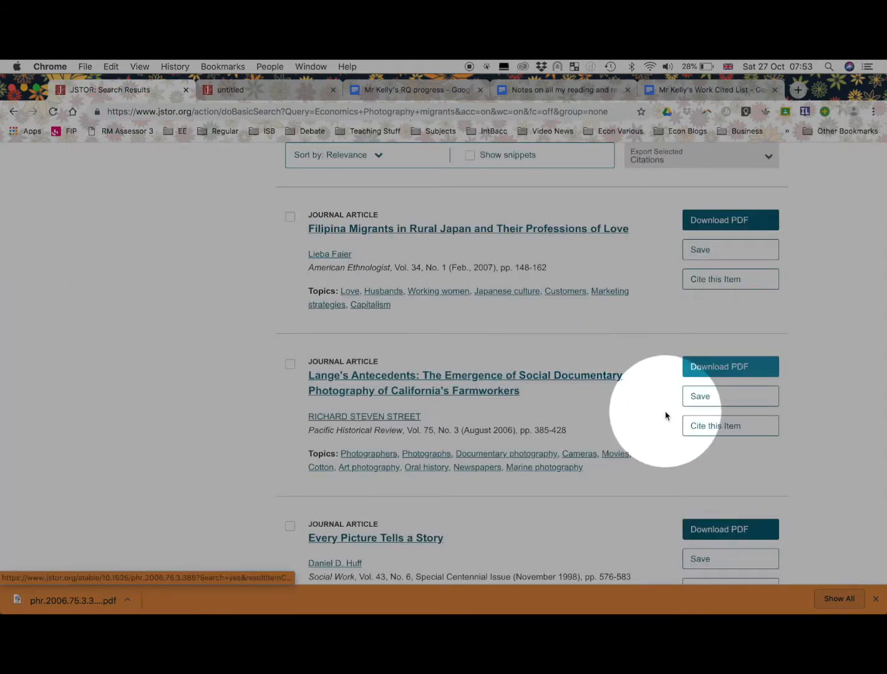
pyautogui.moveTo(716, 429)
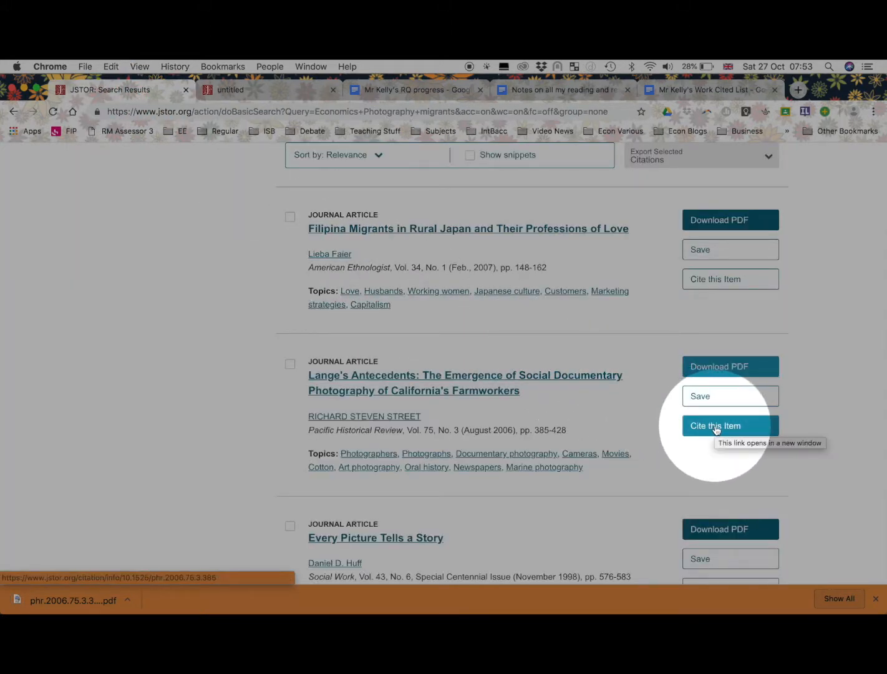
# Copy the MLA citation for Street's Lange's Antecedents via Cite this Item.
pyautogui.click(716, 424)
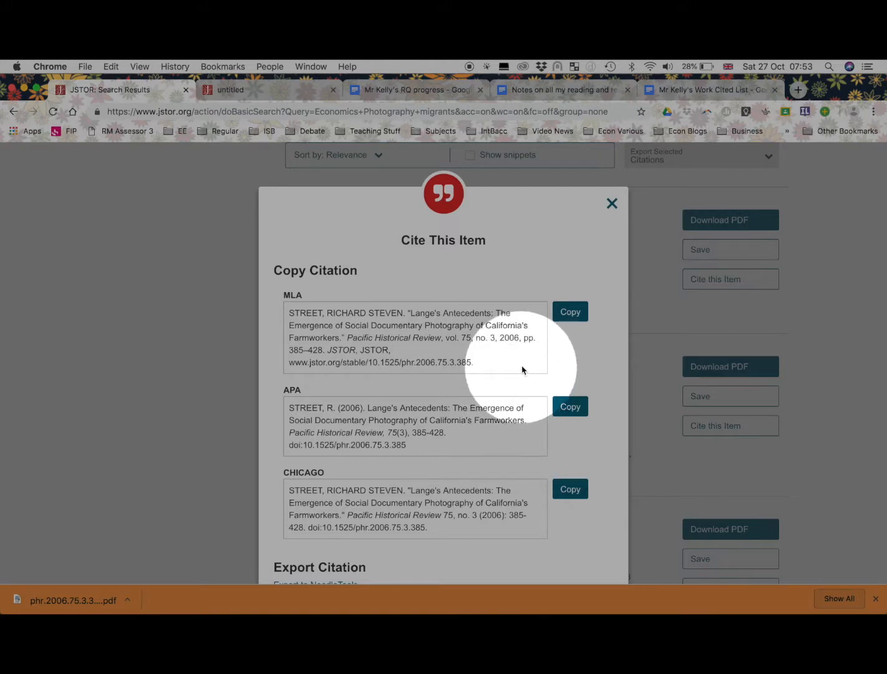
pyautogui.moveTo(351, 312)
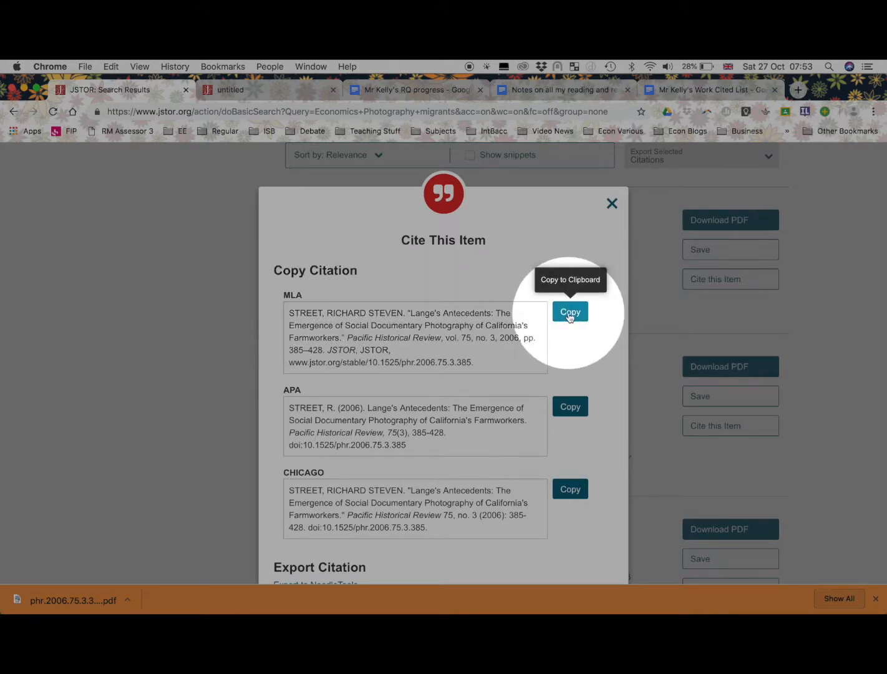
pyautogui.click(569, 312)
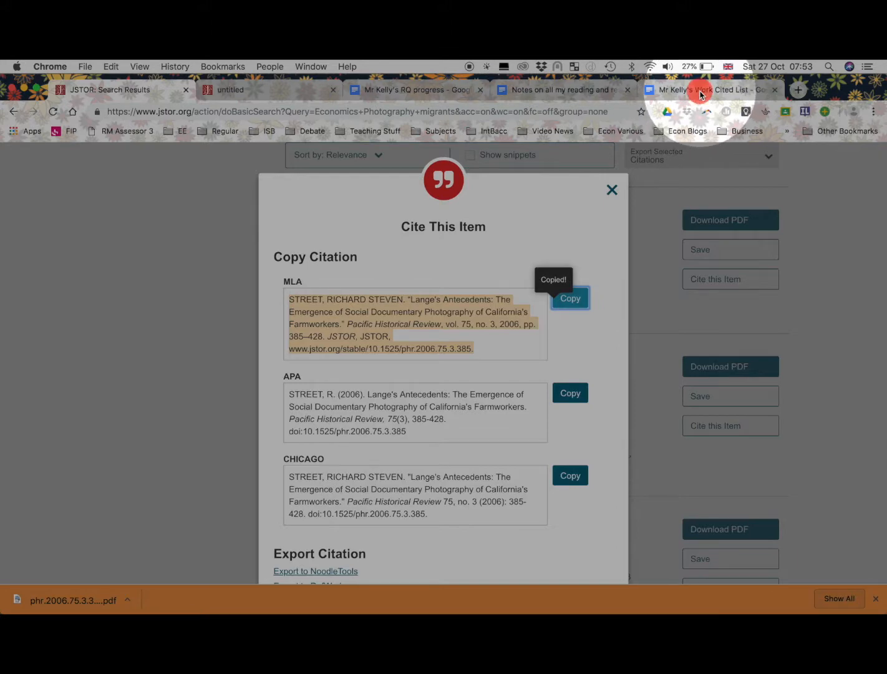
# Place the Street citation in the Work Cited List between Schinckus and Singer.
pyautogui.click(708, 90)
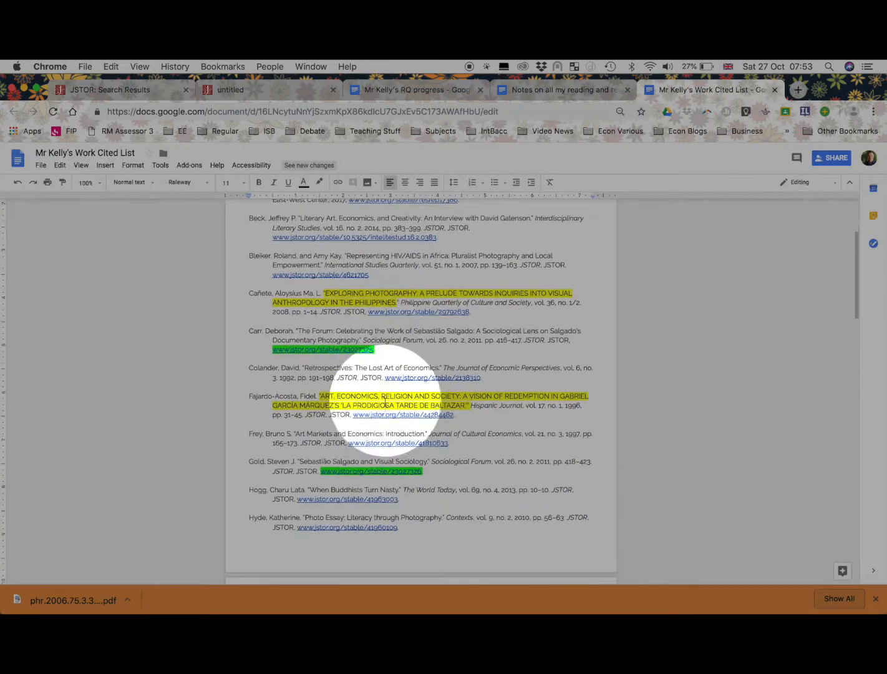
pyautogui.scroll(-3)
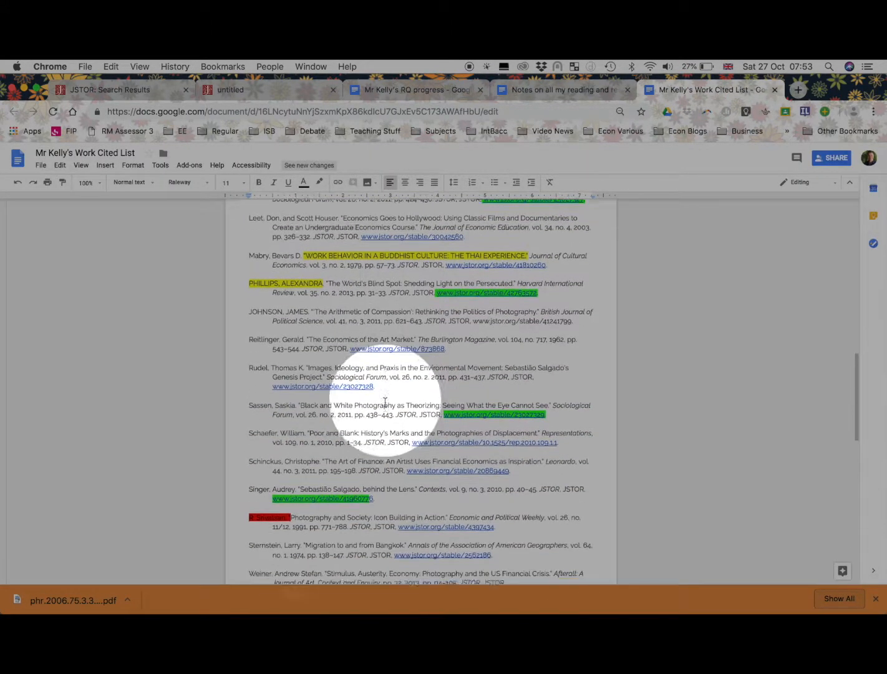
pyautogui.scroll(-3)
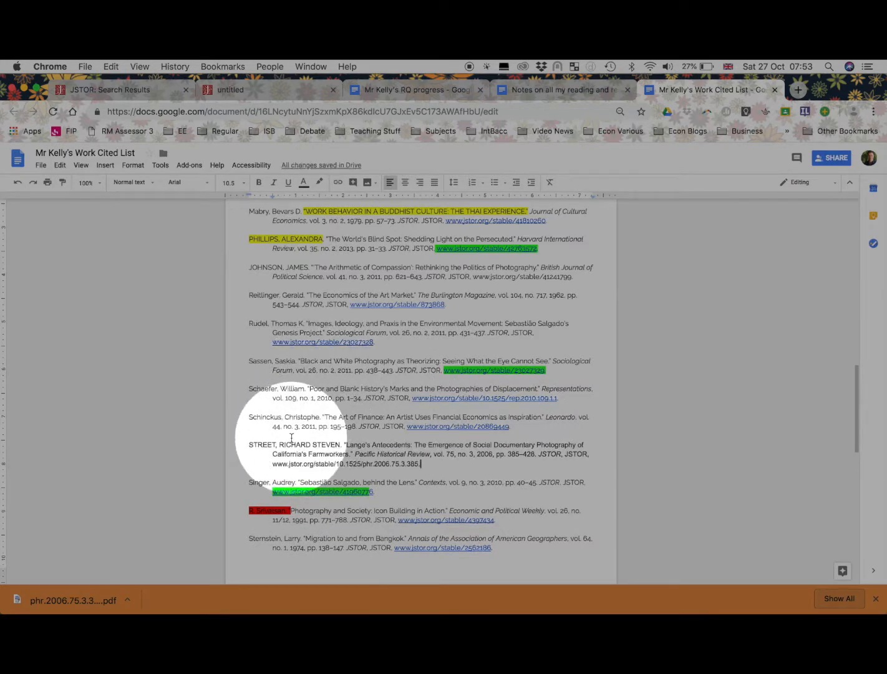
pyautogui.doubleClick(262, 444)
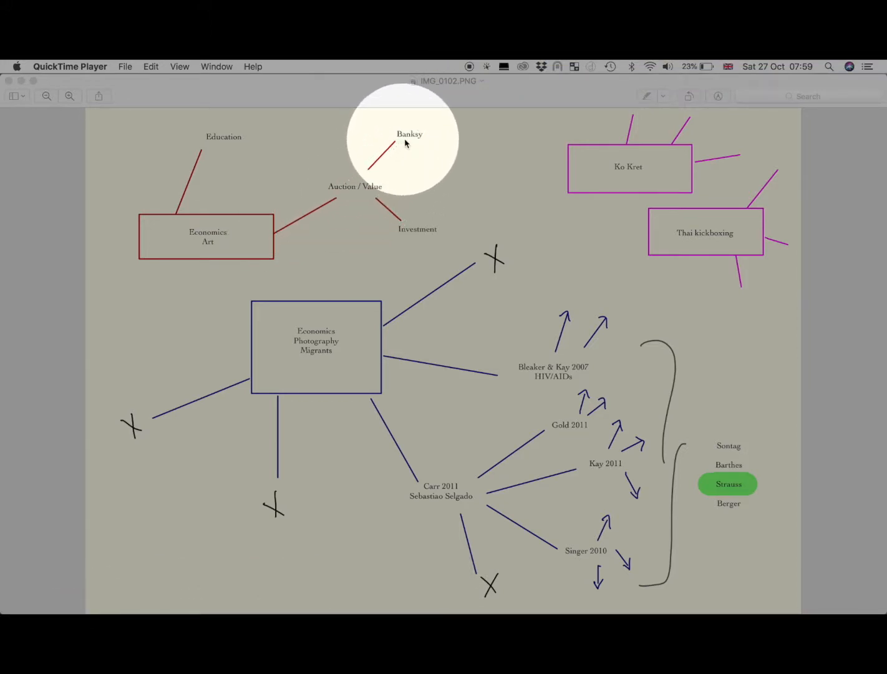
pyautogui.moveTo(402, 131)
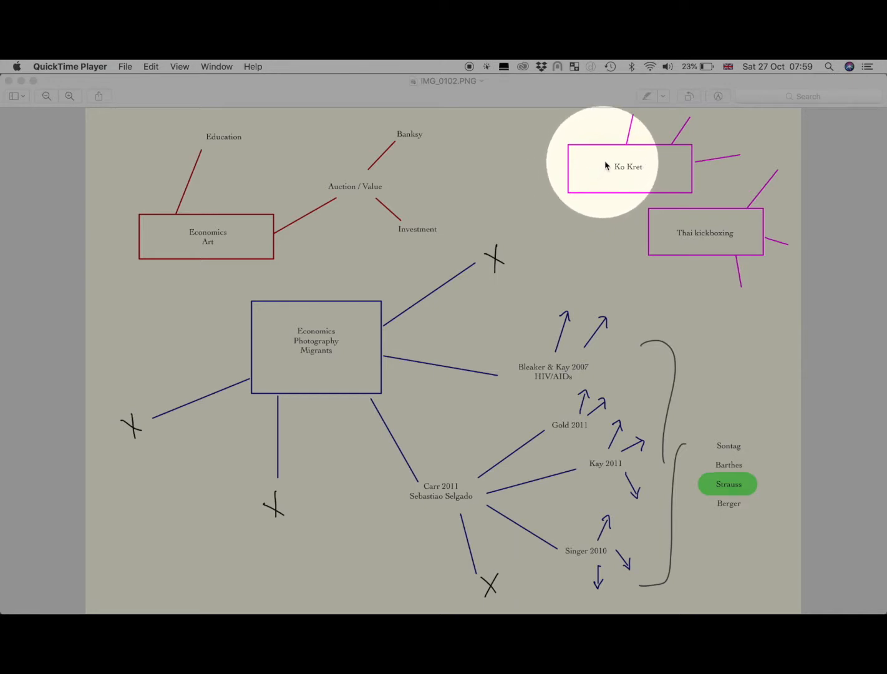
pyautogui.moveTo(666, 220)
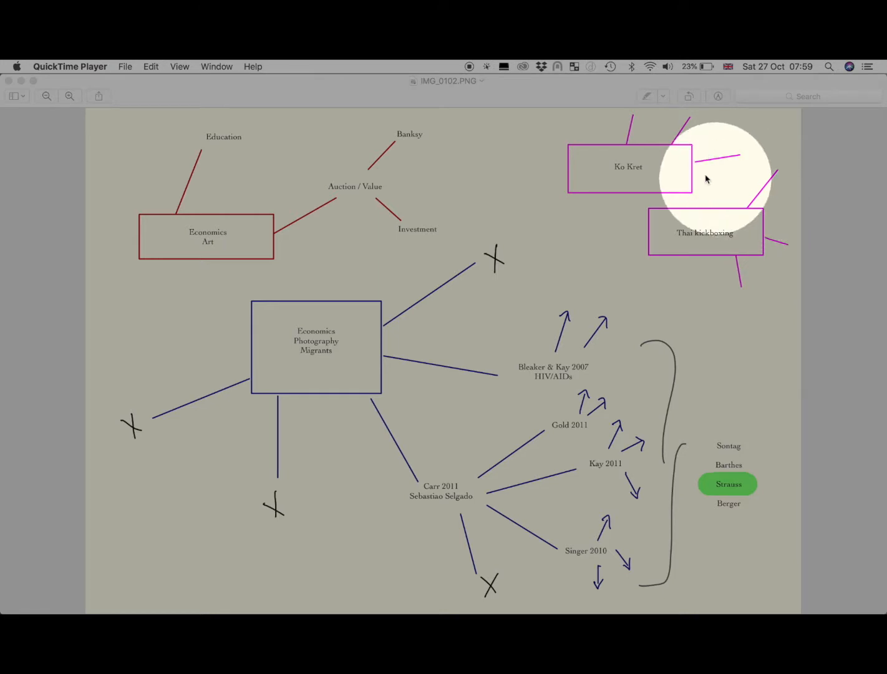
pyautogui.moveTo(679, 156)
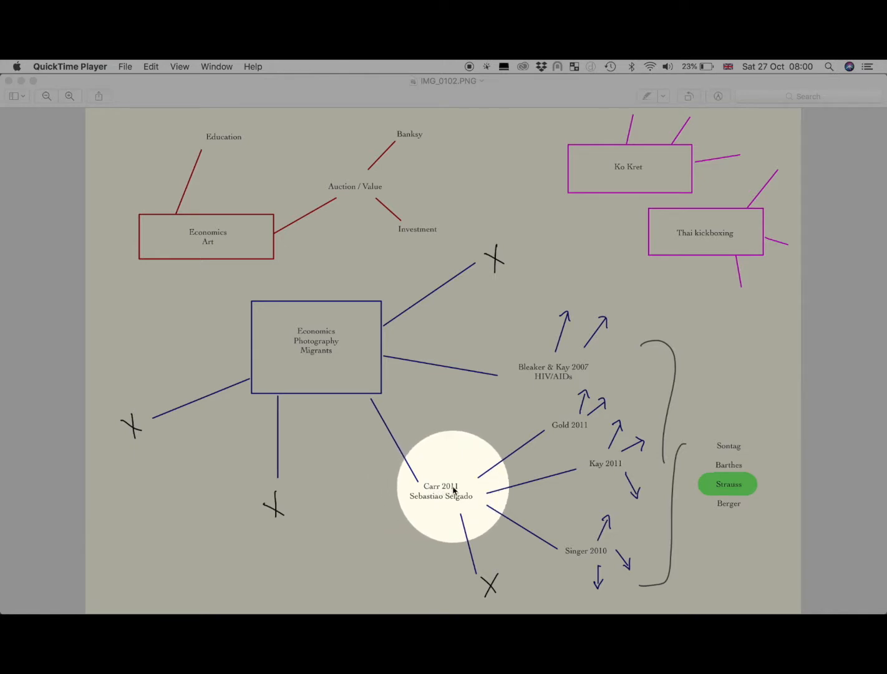
pyautogui.moveTo(451, 484); pyautogui.dragTo(419, 497)
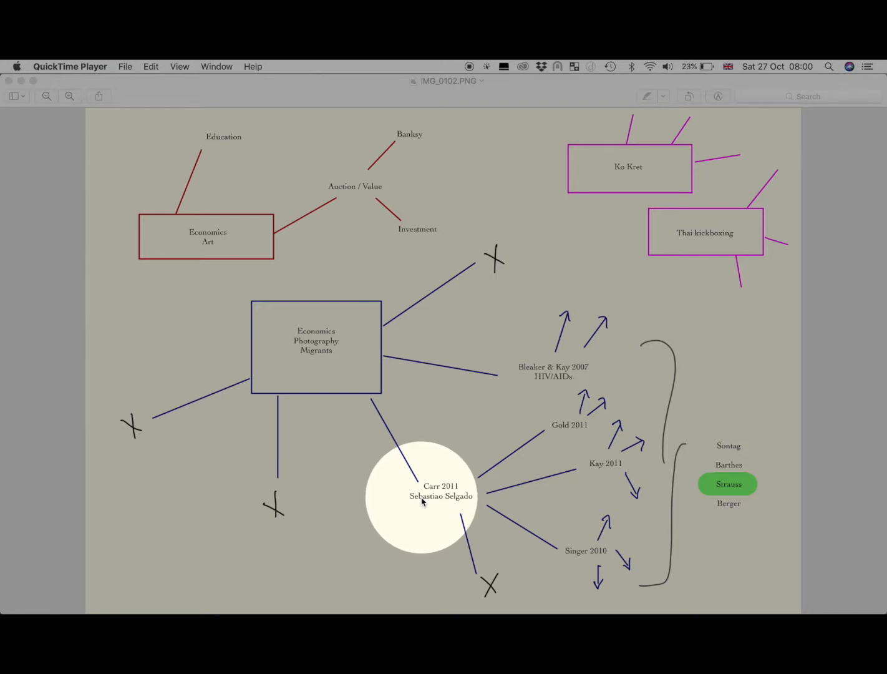
pyautogui.moveTo(422, 497); pyautogui.dragTo(447, 497)
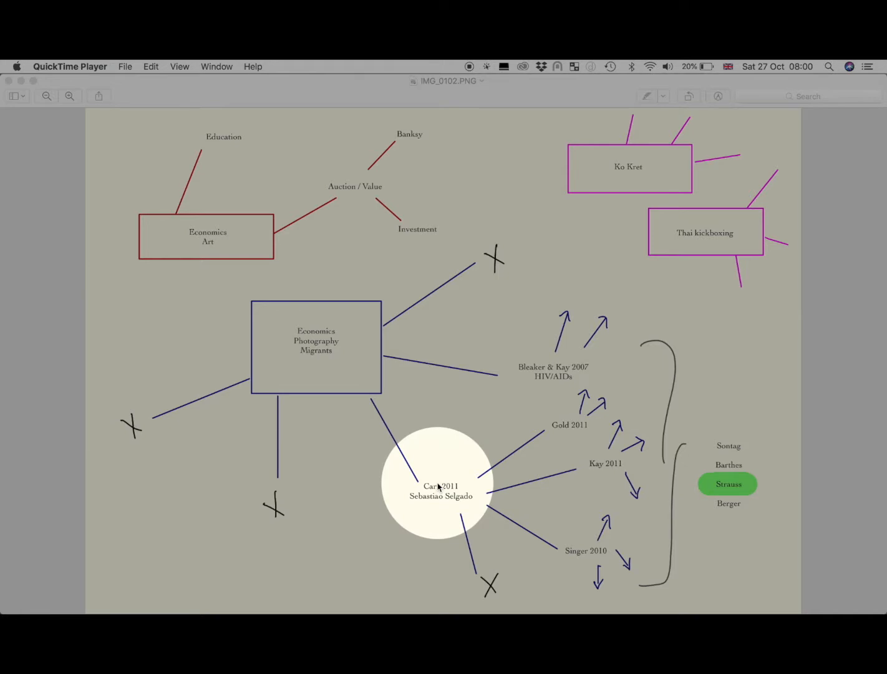
pyautogui.moveTo(437, 483); pyautogui.dragTo(524, 449)
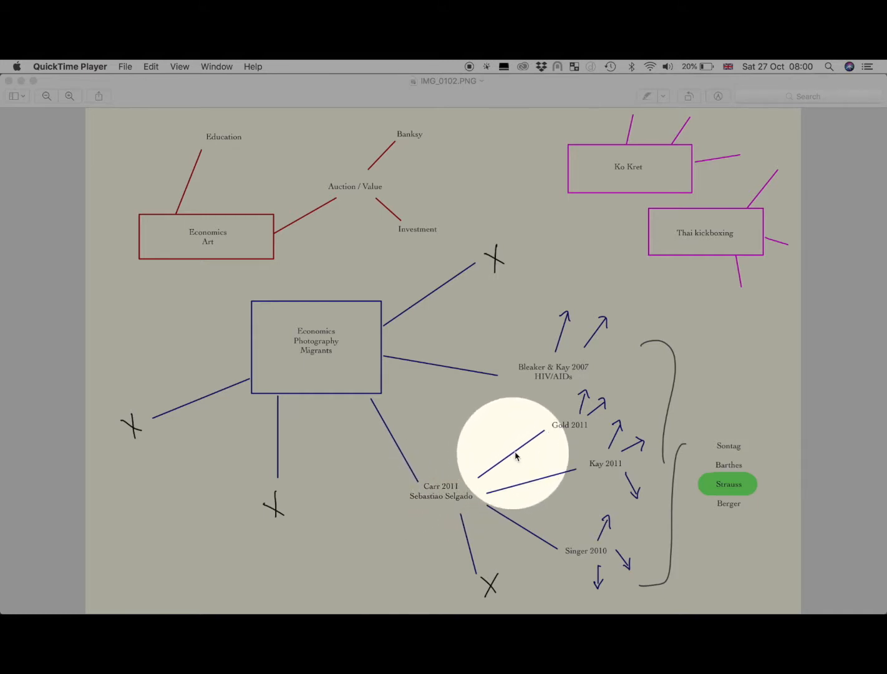
pyautogui.moveTo(511, 452); pyautogui.dragTo(559, 424)
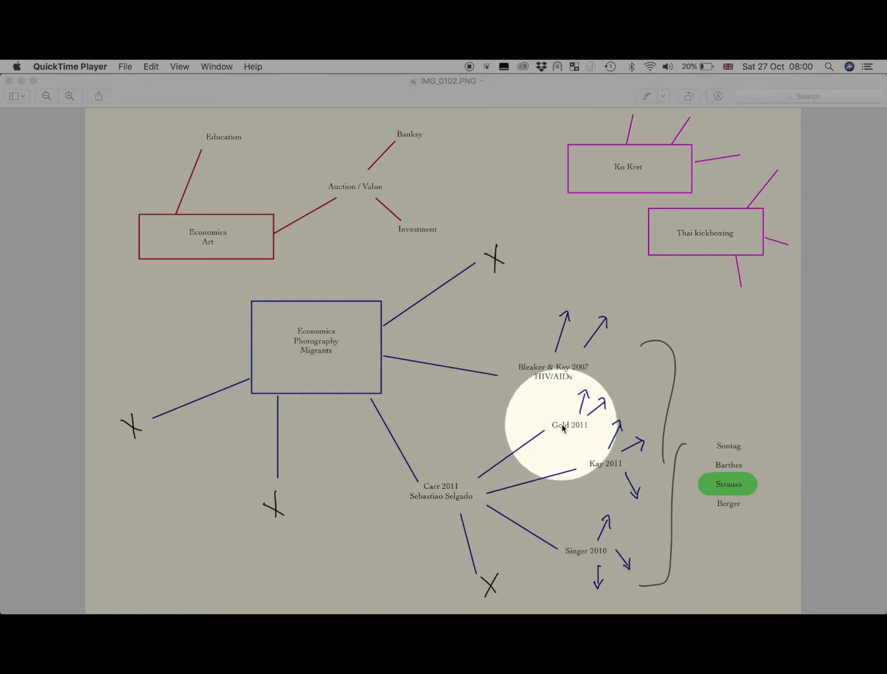
pyautogui.moveTo(561, 424); pyautogui.dragTo(601, 409)
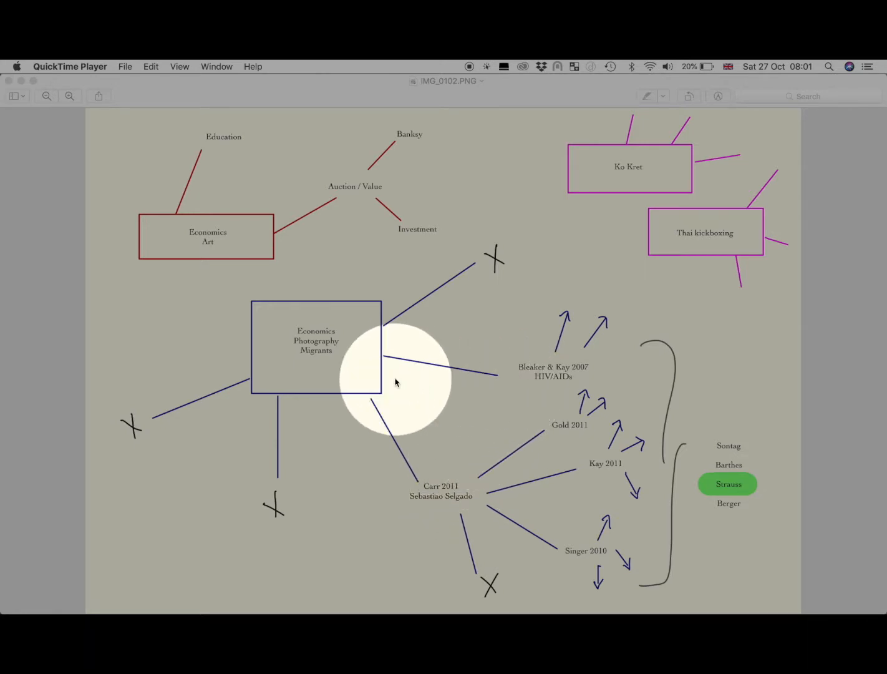
pyautogui.moveTo(367, 350)
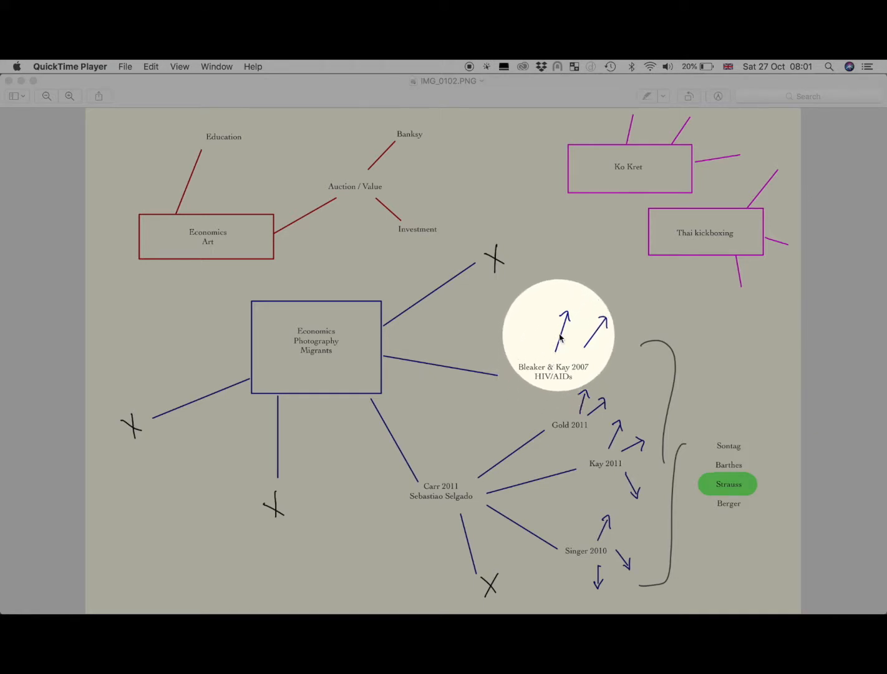
pyautogui.moveTo(559, 334); pyautogui.dragTo(514, 395)
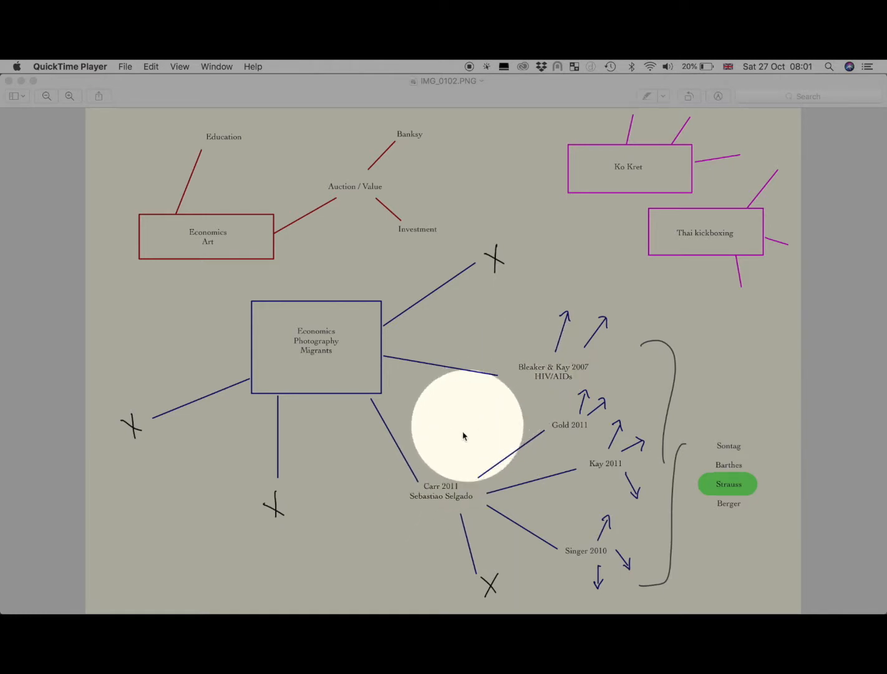
pyautogui.moveTo(464, 431); pyautogui.dragTo(527, 372)
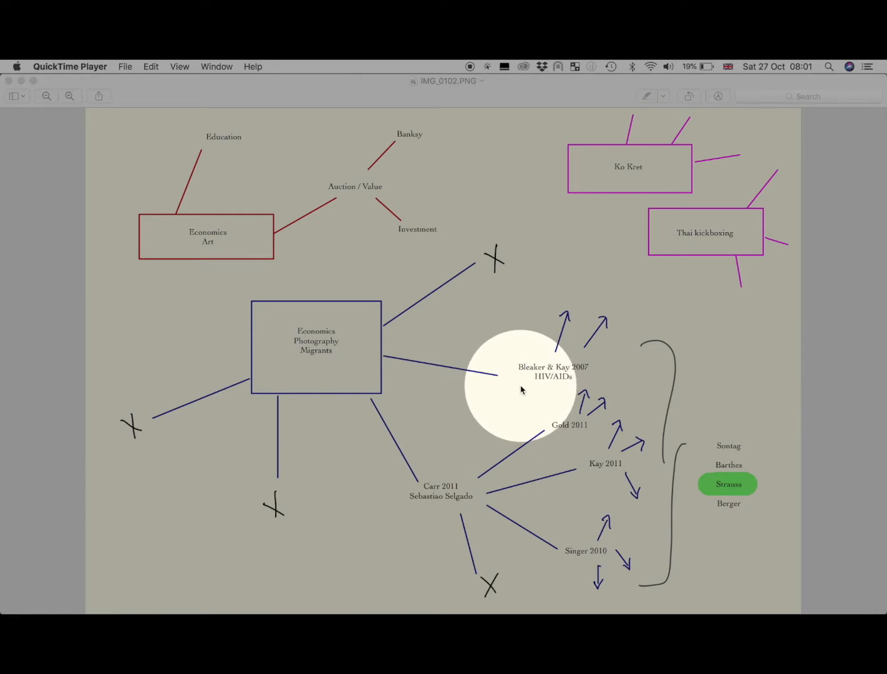
pyautogui.moveTo(522, 389); pyautogui.dragTo(566, 354)
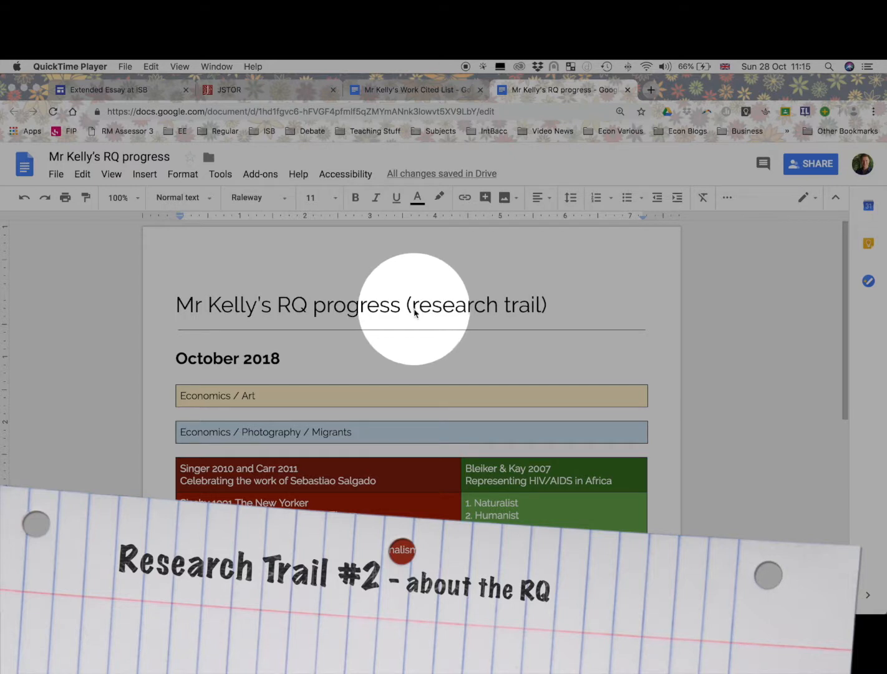
pyautogui.moveTo(478, 310)
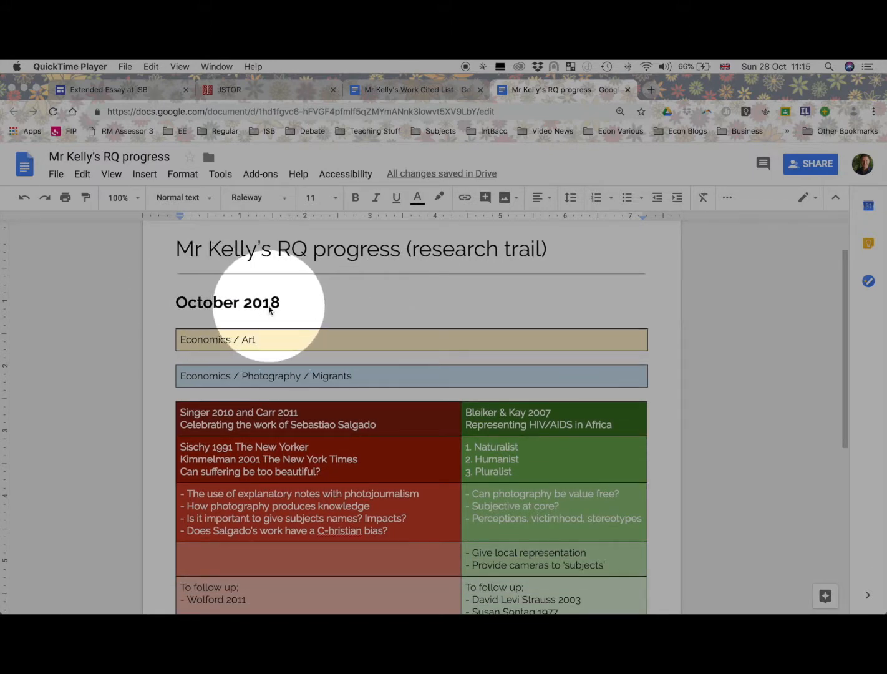
pyautogui.scroll(-3)
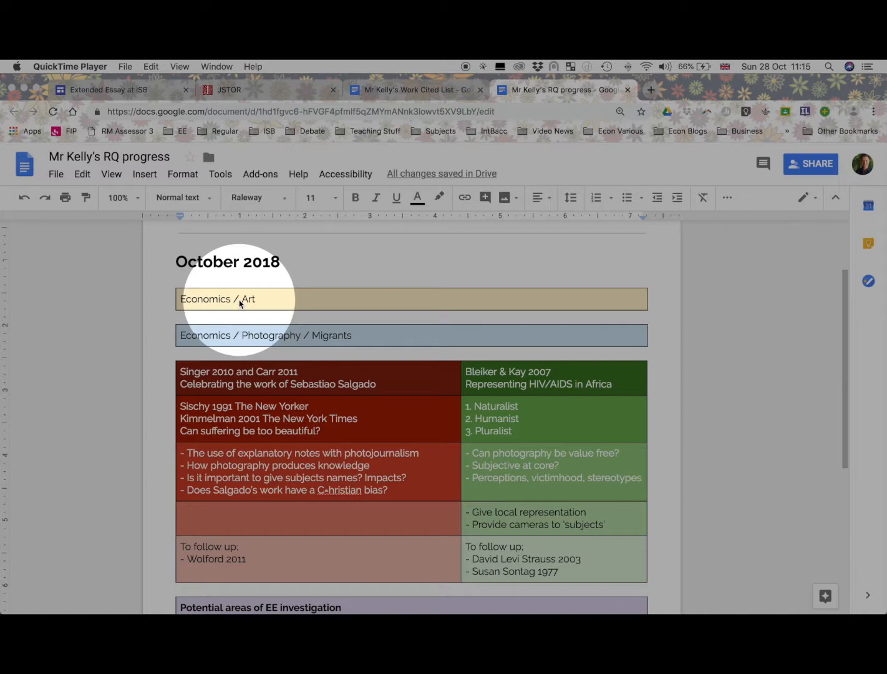
pyautogui.scroll(-3)
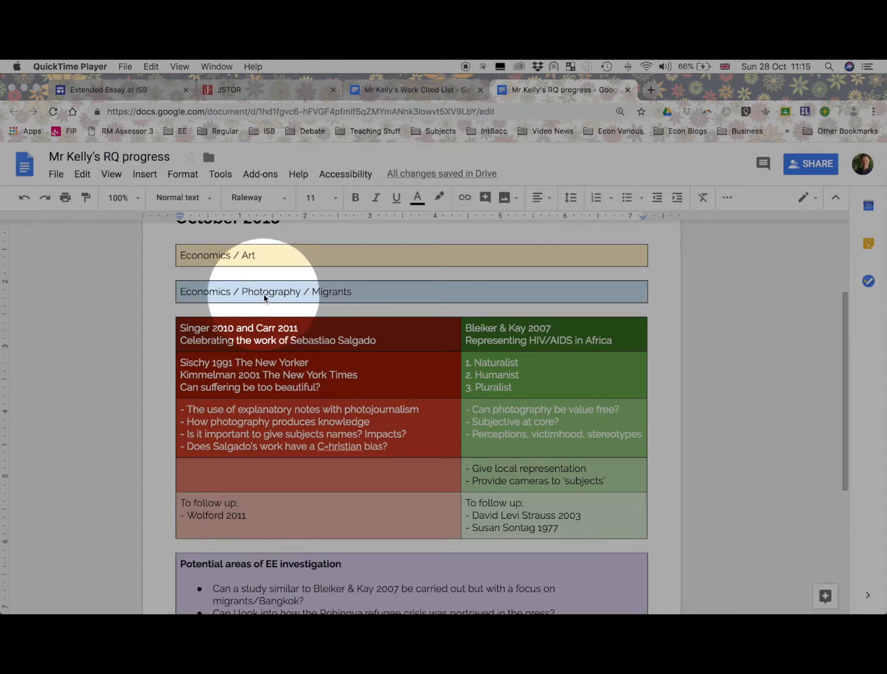
pyautogui.moveTo(329, 295)
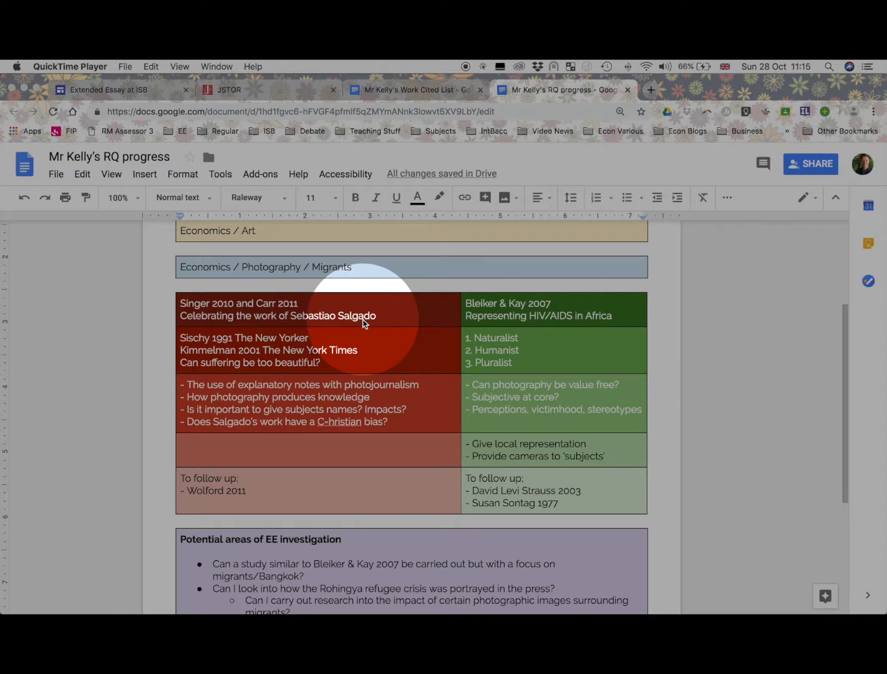
pyautogui.moveTo(323, 334)
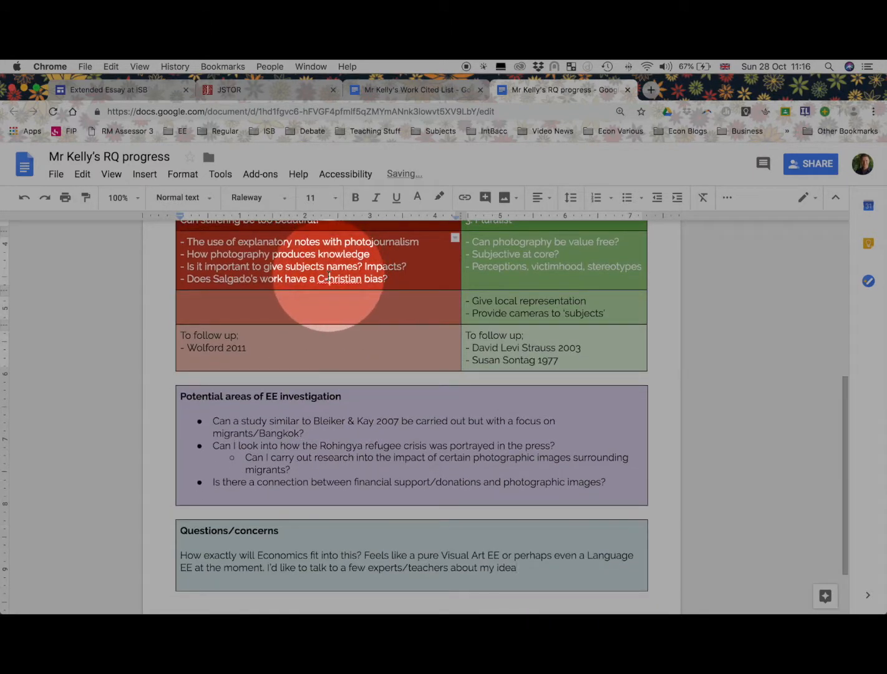
pyautogui.scroll(-3)
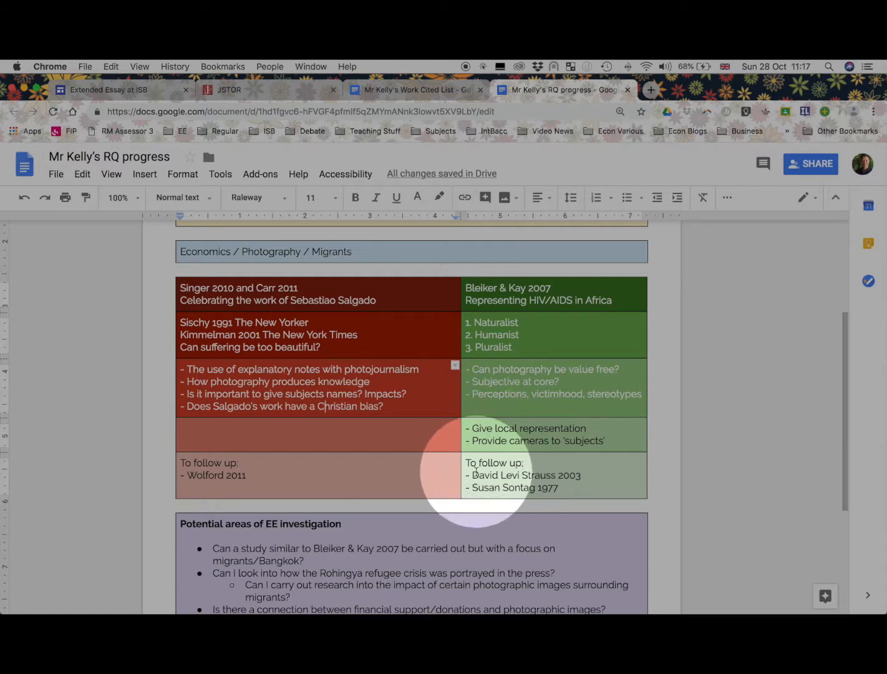
pyautogui.moveTo(484, 471)
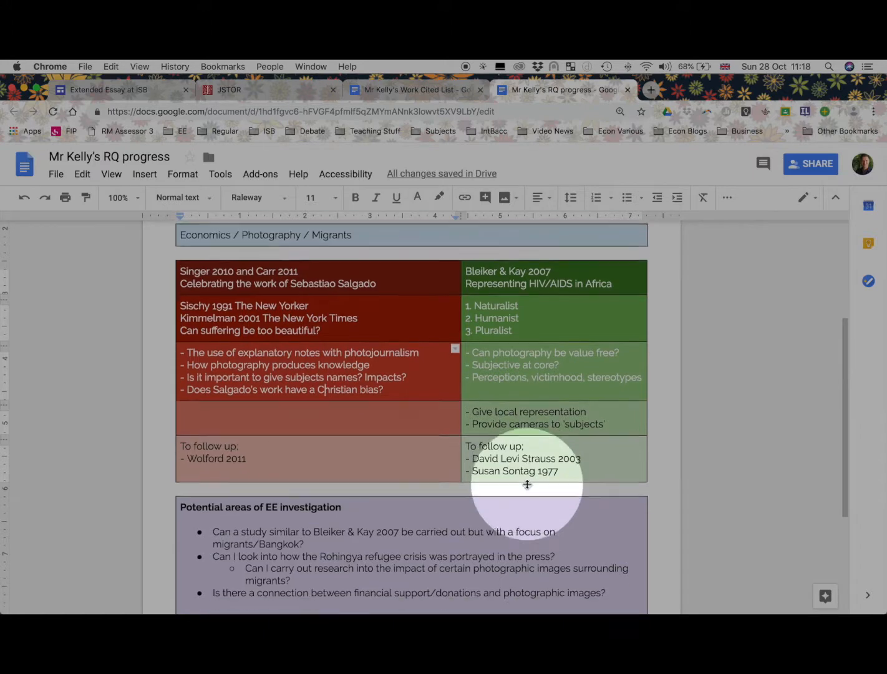
pyautogui.scroll(-3)
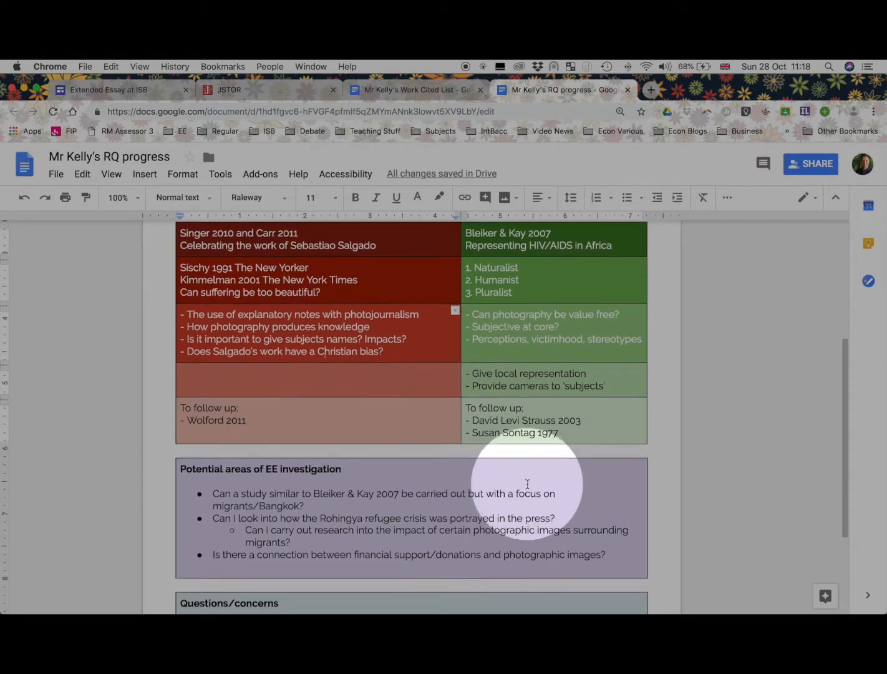
pyautogui.scroll(-3)
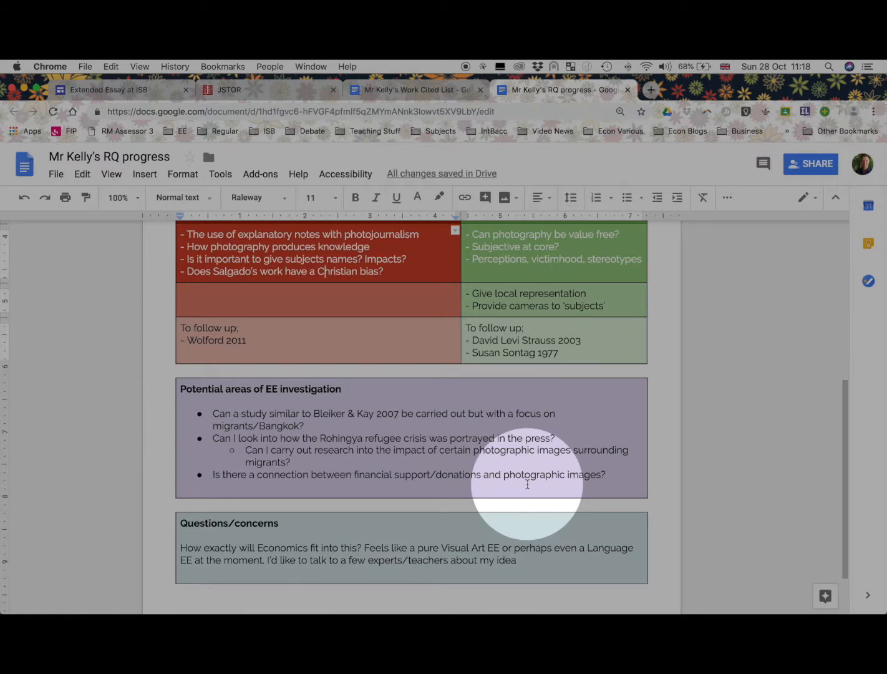
pyautogui.scroll(-3)
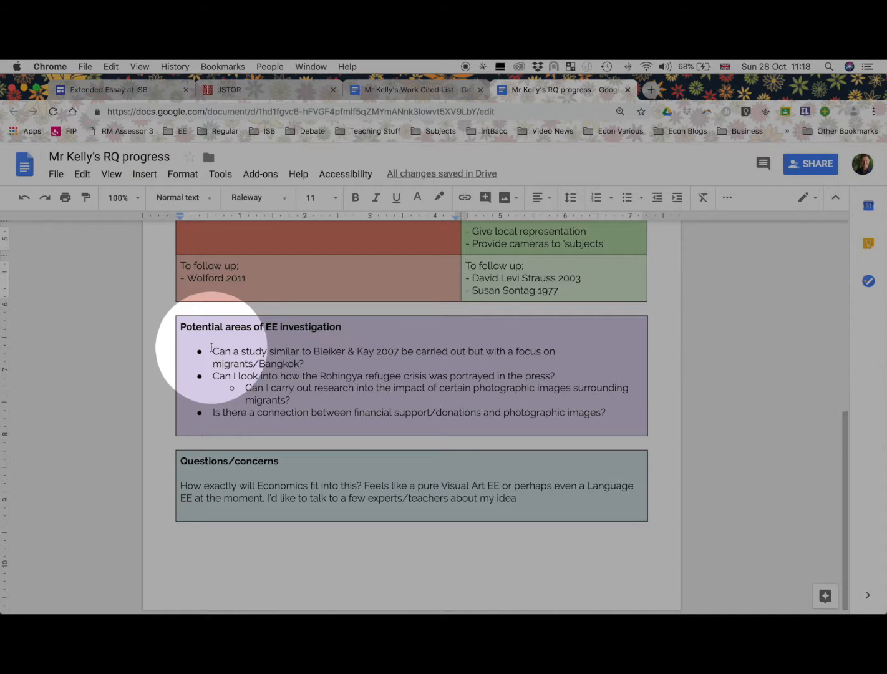
pyautogui.moveTo(378, 359)
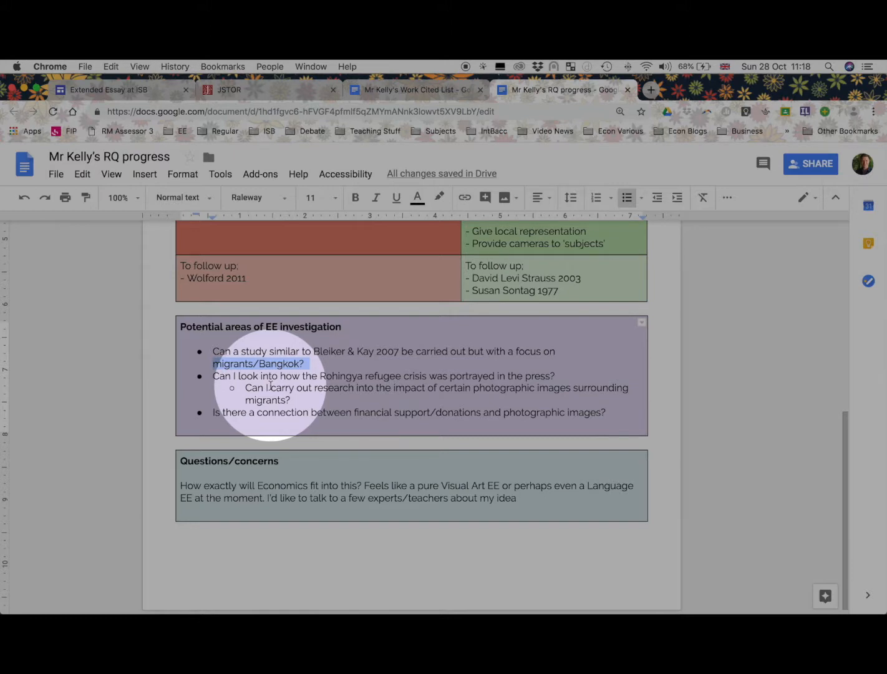
pyautogui.moveTo(368, 371)
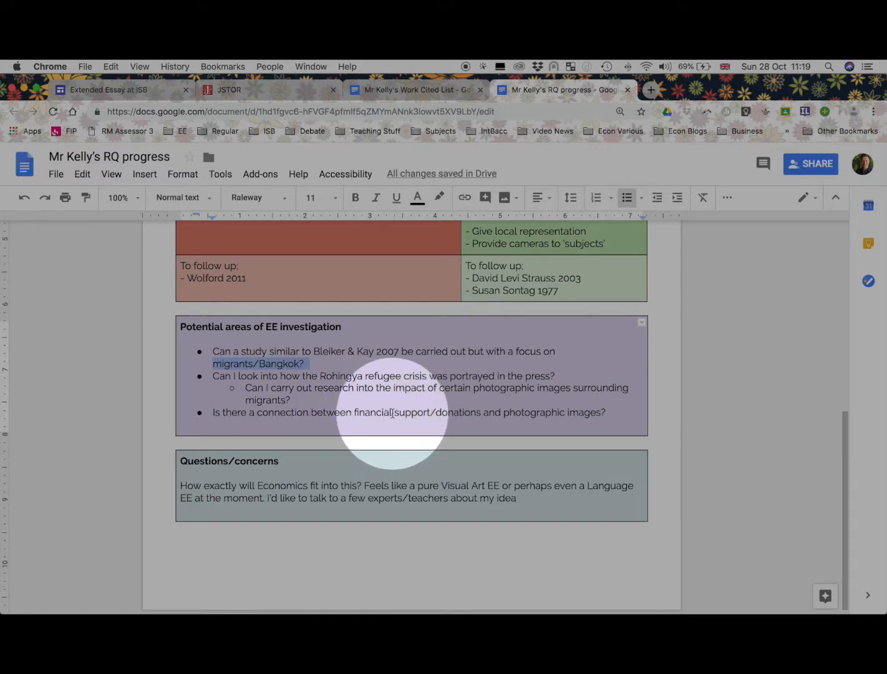
pyautogui.moveTo(444, 414)
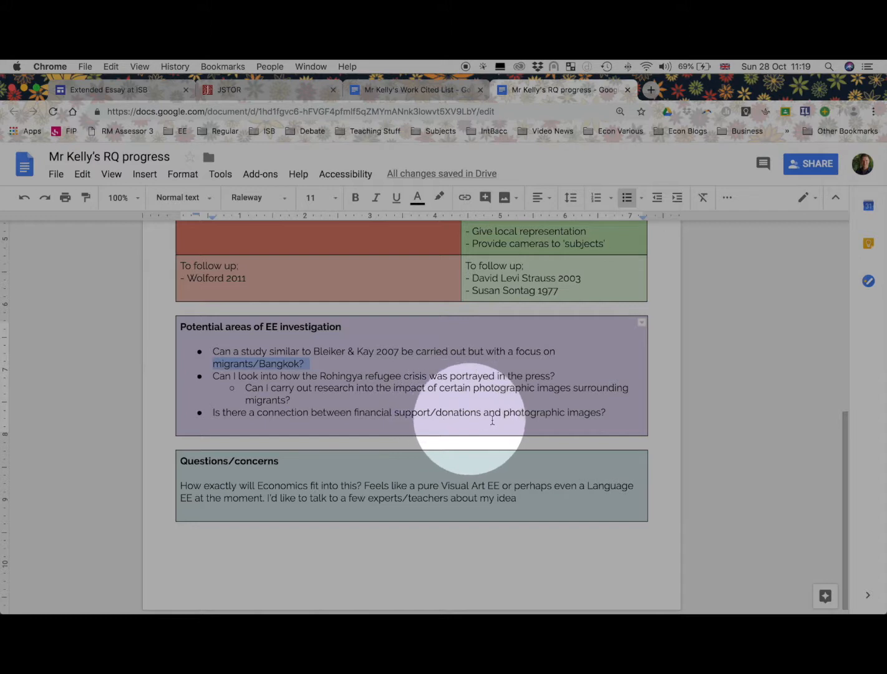
pyautogui.moveTo(510, 418)
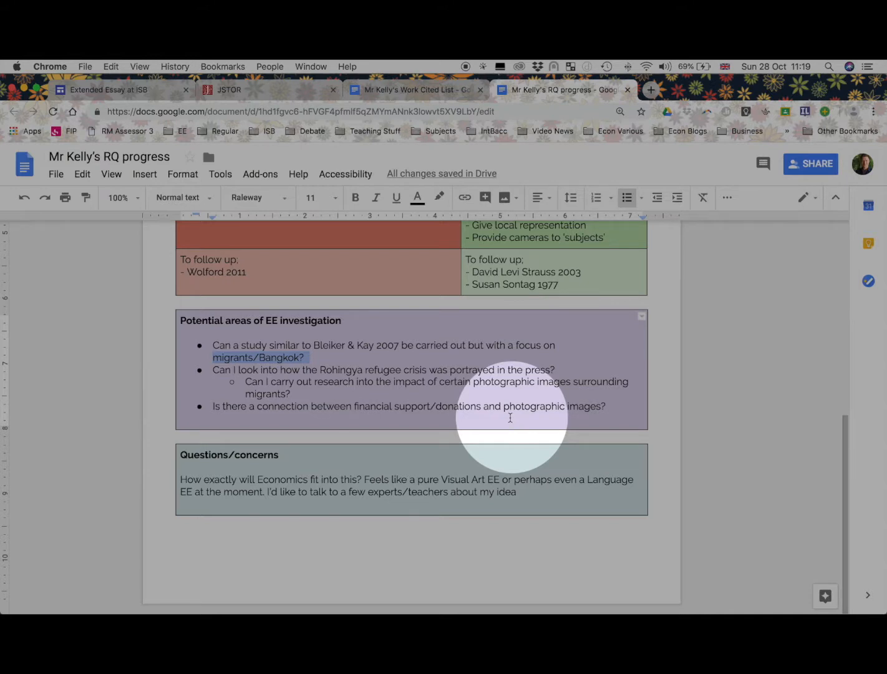
pyautogui.moveTo(324, 449)
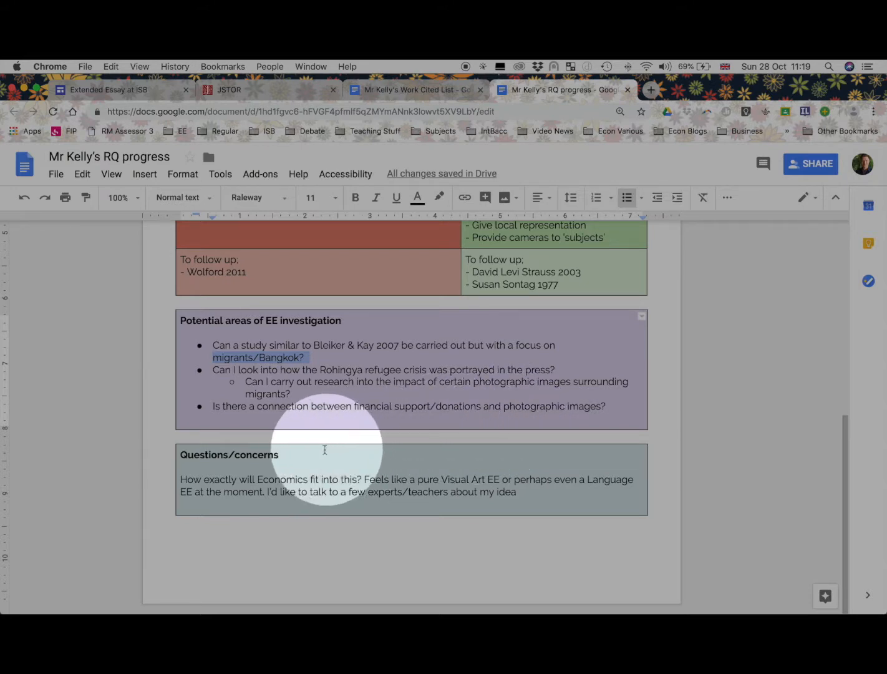
pyautogui.moveTo(275, 479)
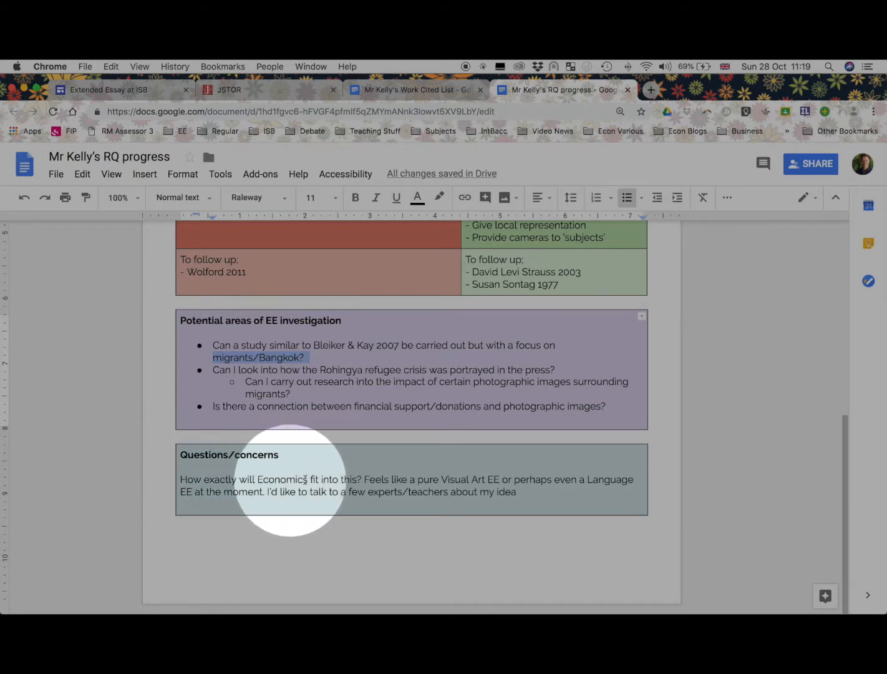
pyautogui.moveTo(371, 370)
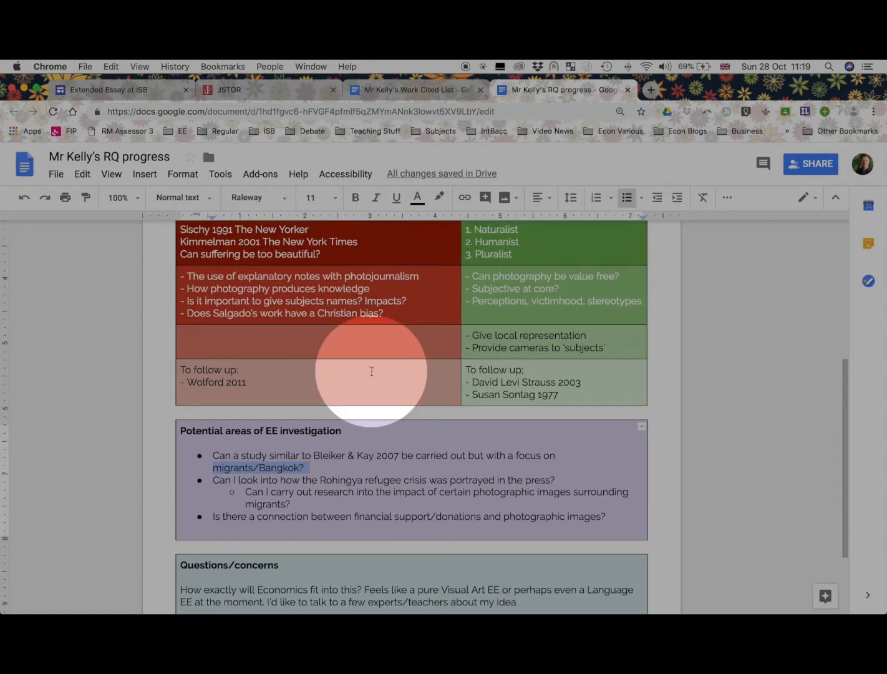
pyautogui.scroll(-3)
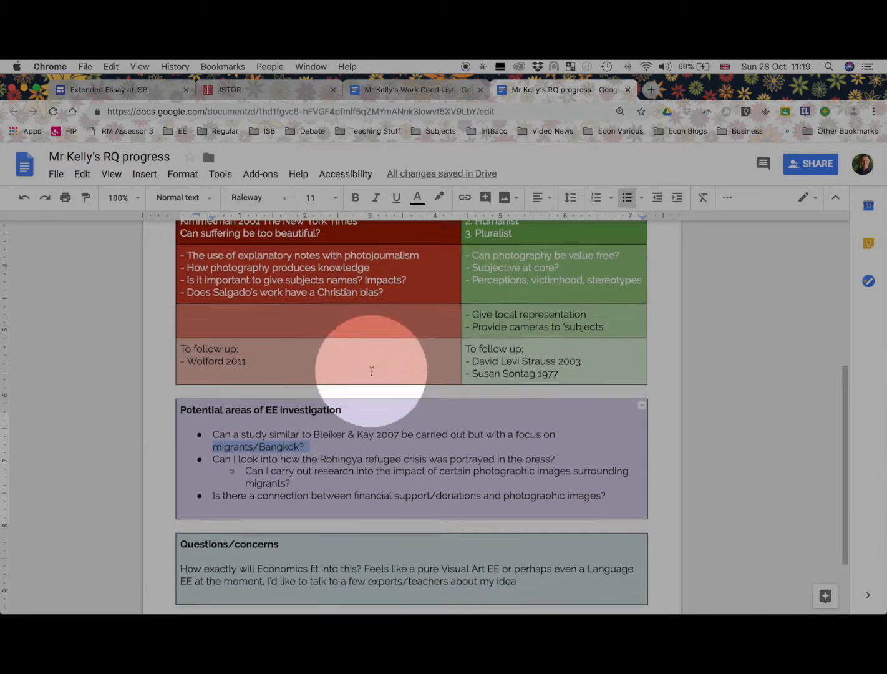
pyautogui.scroll(-3)
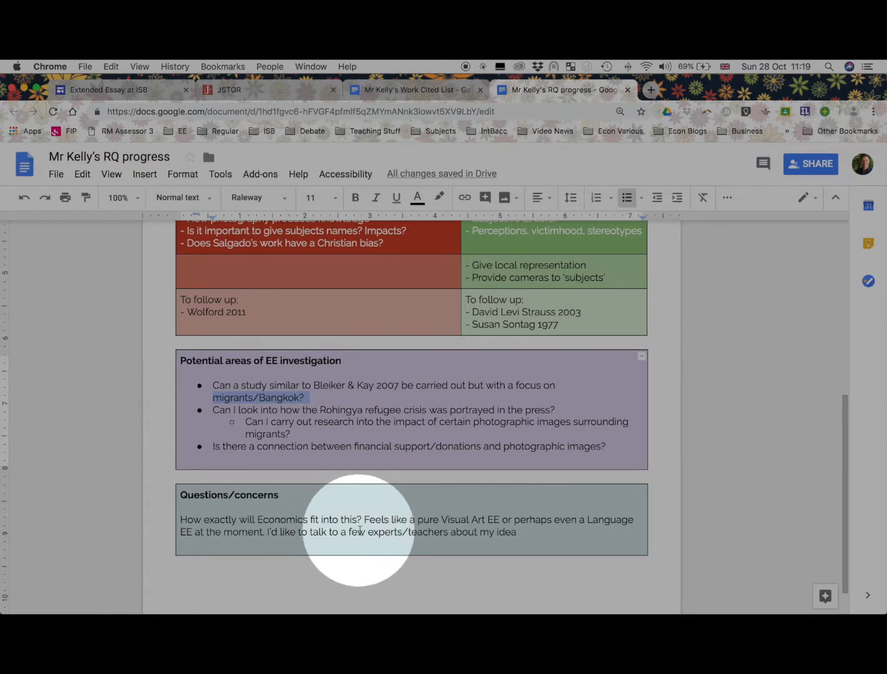
pyautogui.moveTo(383, 531)
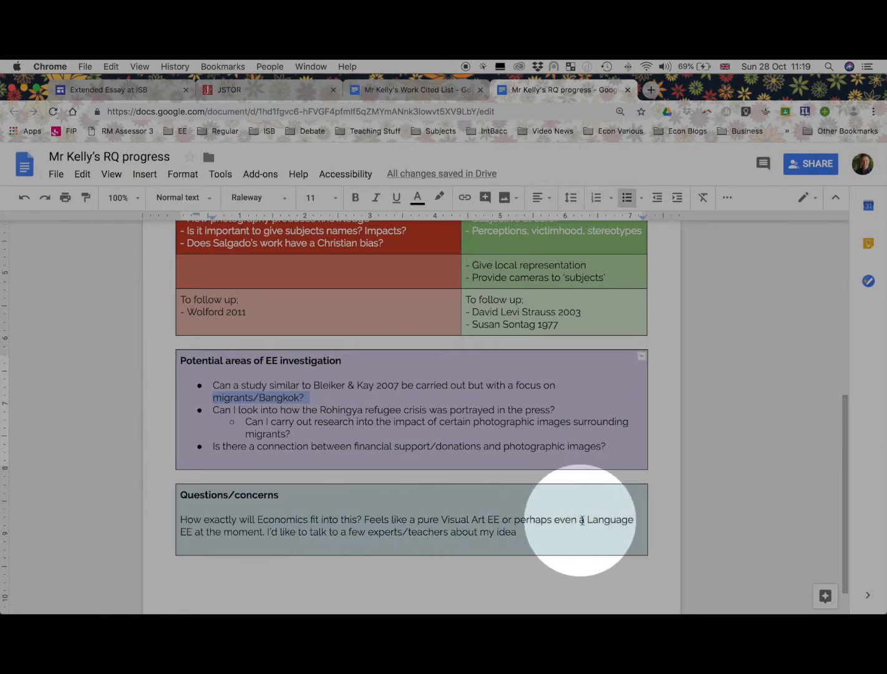
pyautogui.moveTo(560, 489)
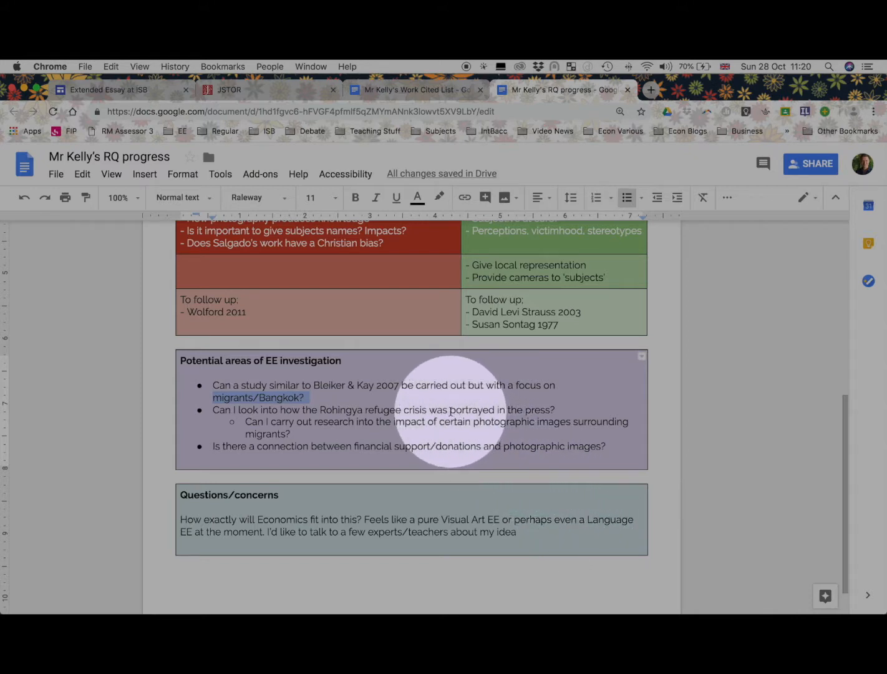
pyautogui.moveTo(476, 427)
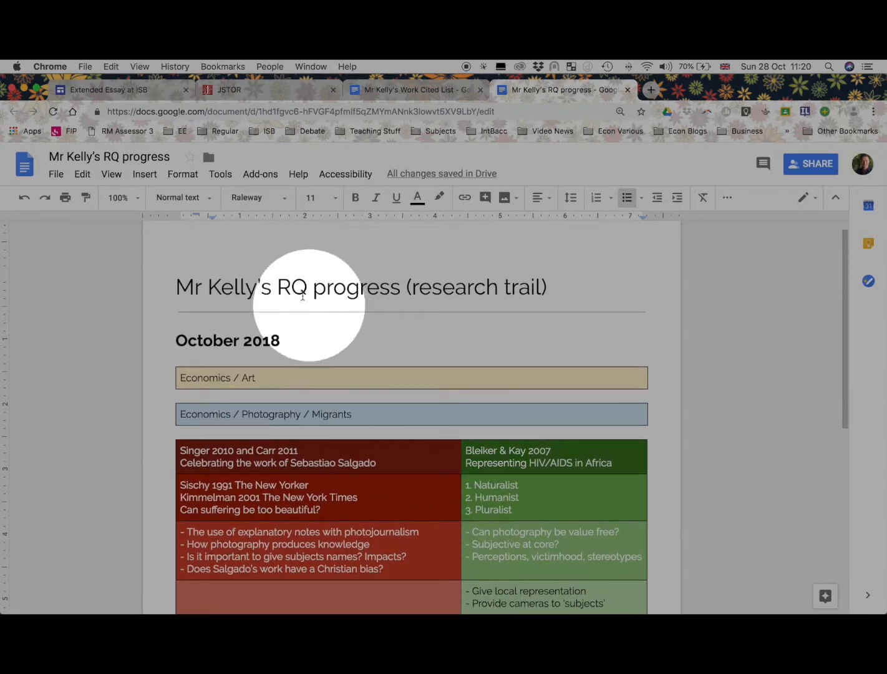
pyautogui.moveTo(347, 293)
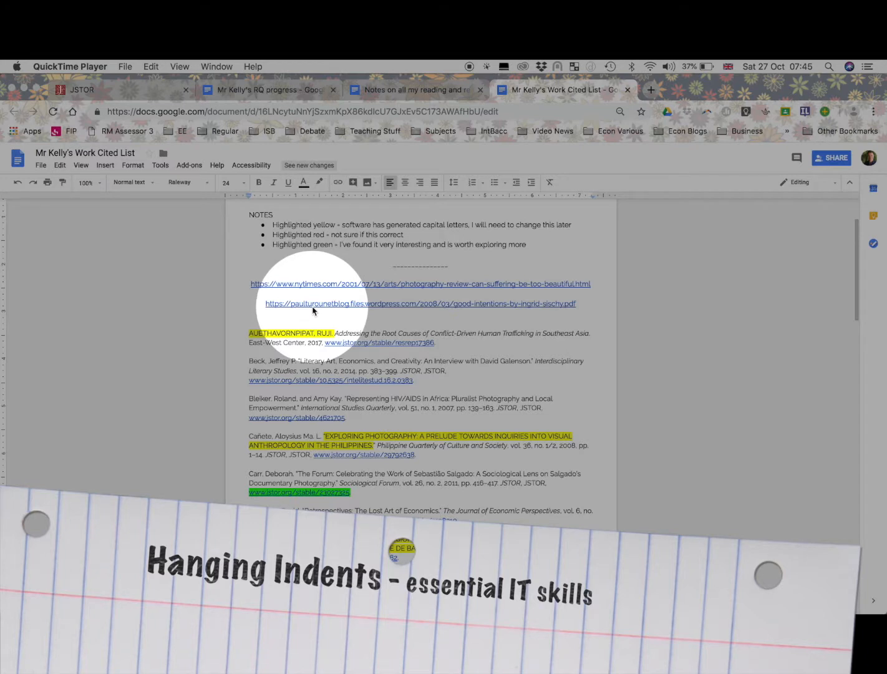
# Scroll through the Work Cited List's notes, links and citation entries.
pyautogui.scroll(-3)
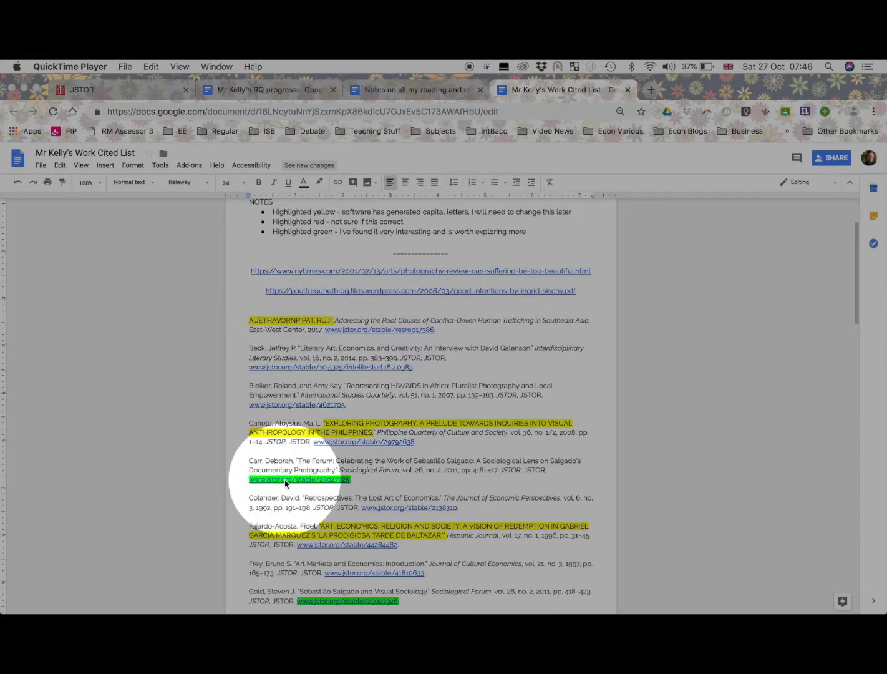
pyautogui.scroll(-3)
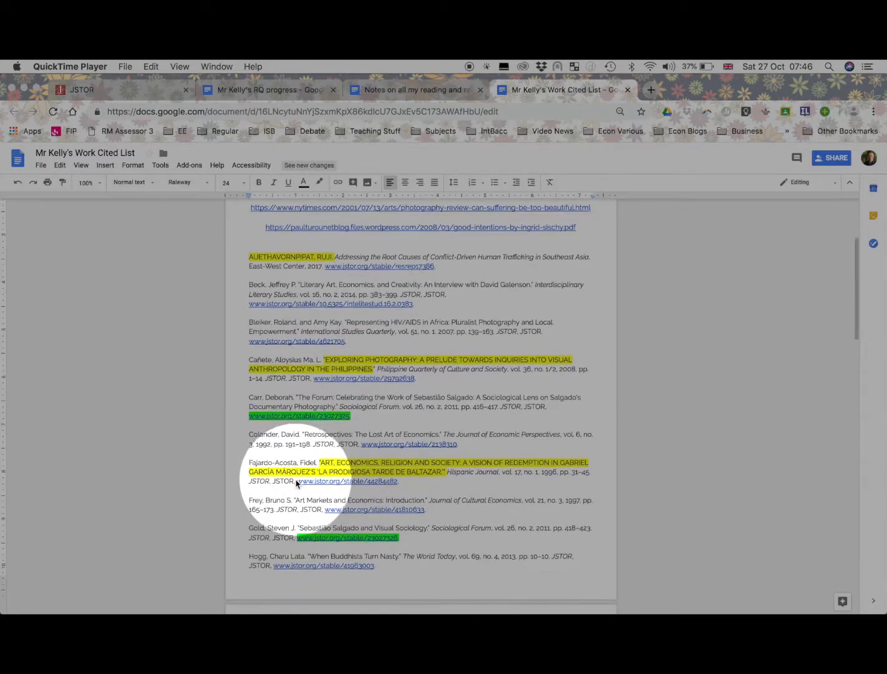
pyautogui.scroll(-3)
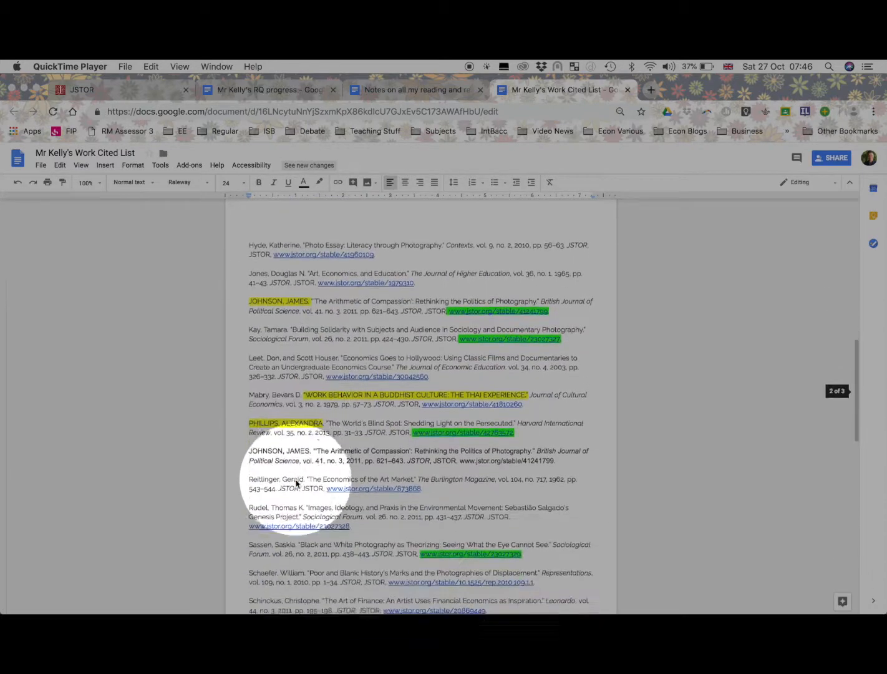
pyautogui.scroll(-3)
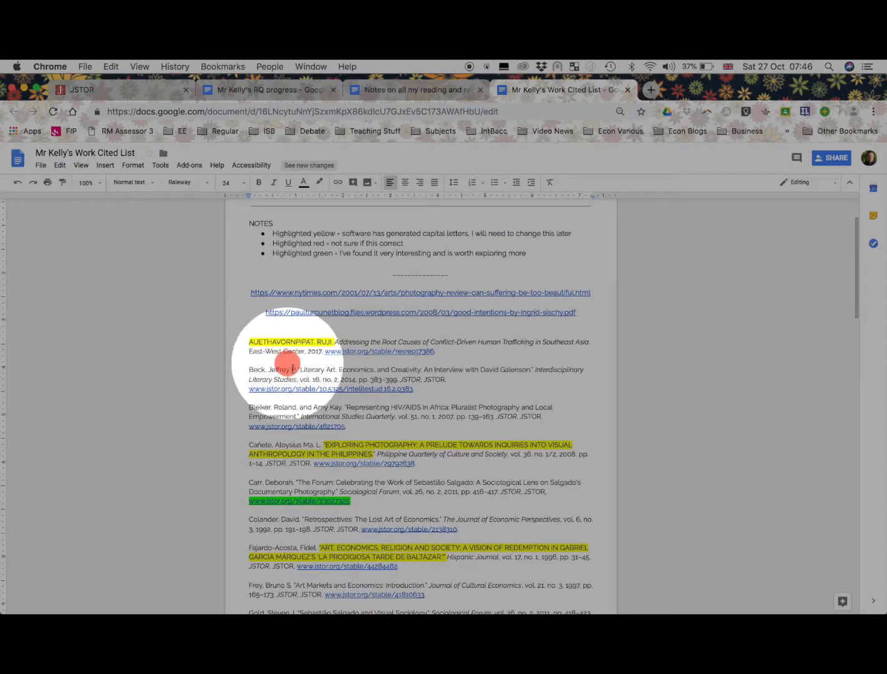
# Select all works cited entries from Auethavornpipat down to Gold.
pyautogui.moveTo(248, 342); pyautogui.dragTo(414, 388)
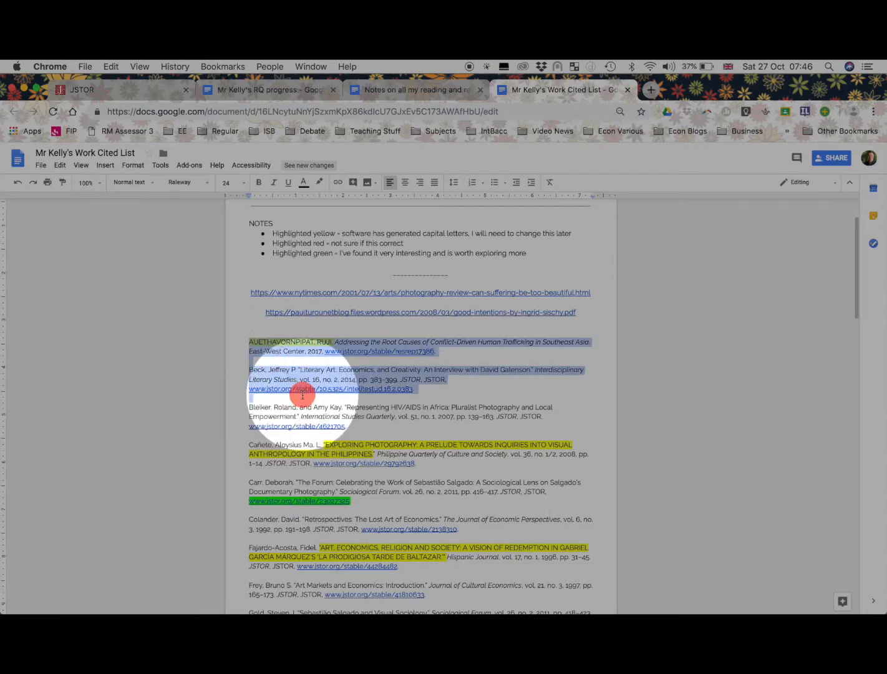
pyautogui.scroll(-3)
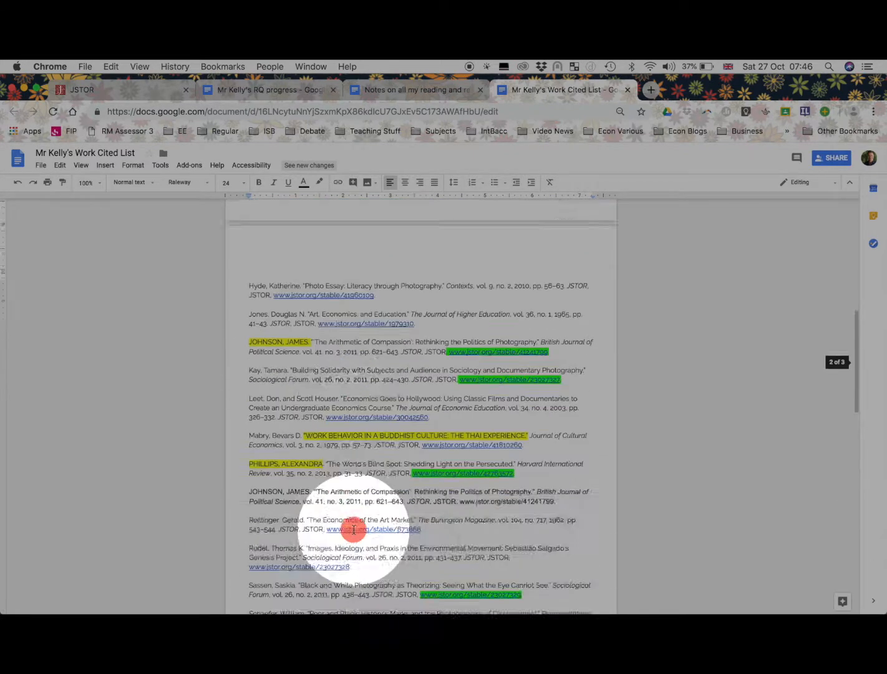
pyautogui.scroll(-3)
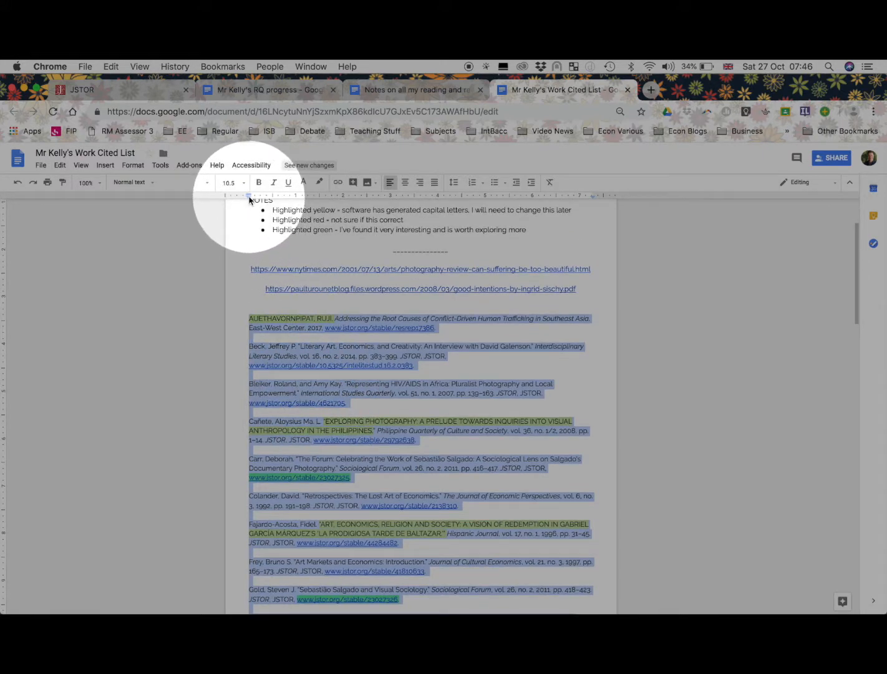
pyautogui.moveTo(249, 195)
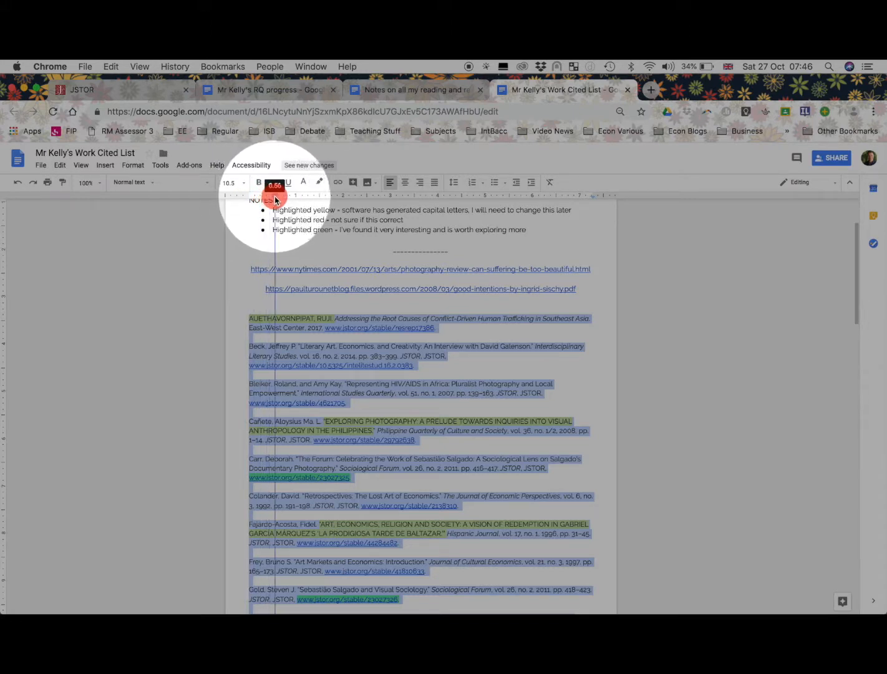
# Apply a 0.5 hanging indent to the selected citation entries via the ruler.
pyautogui.click(272, 183)
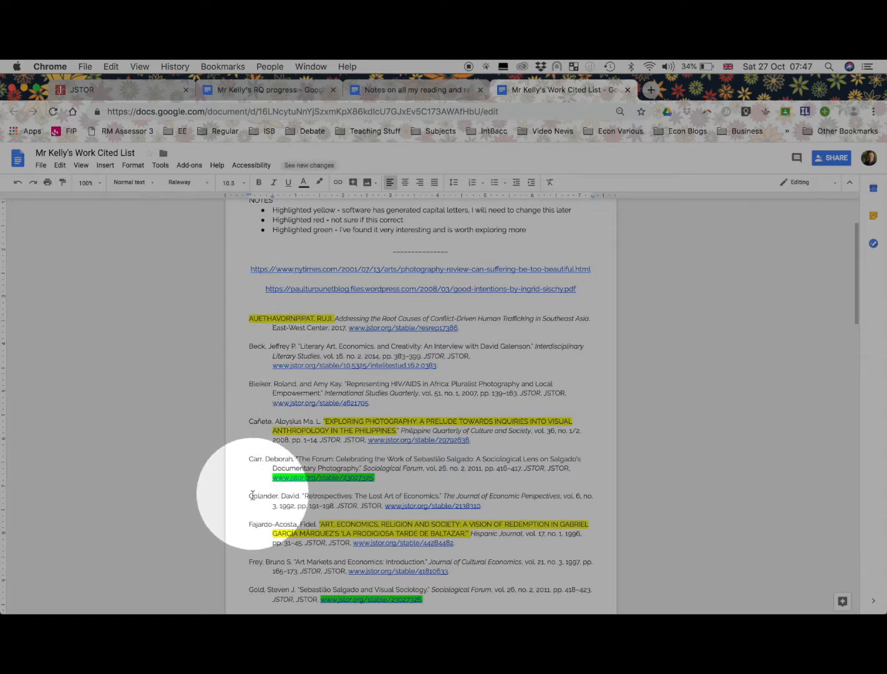
pyautogui.moveTo(267, 361)
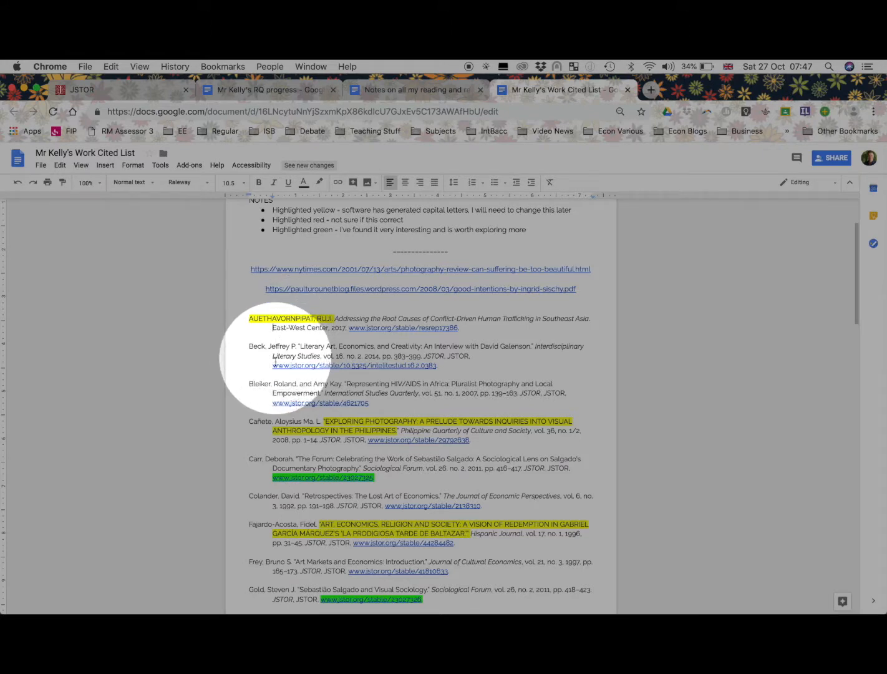
pyautogui.moveTo(280, 464)
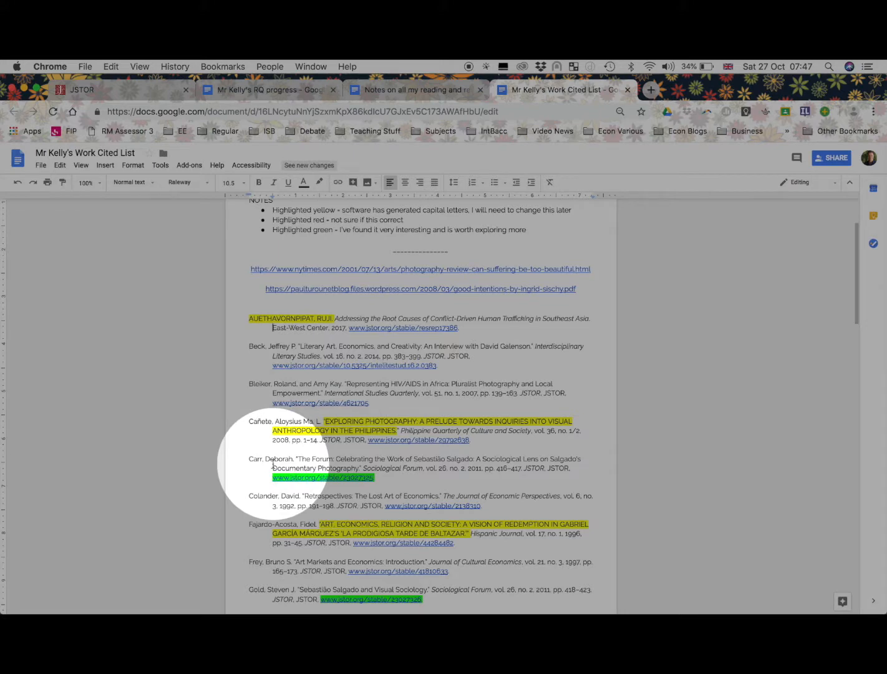
pyautogui.scroll(-3)
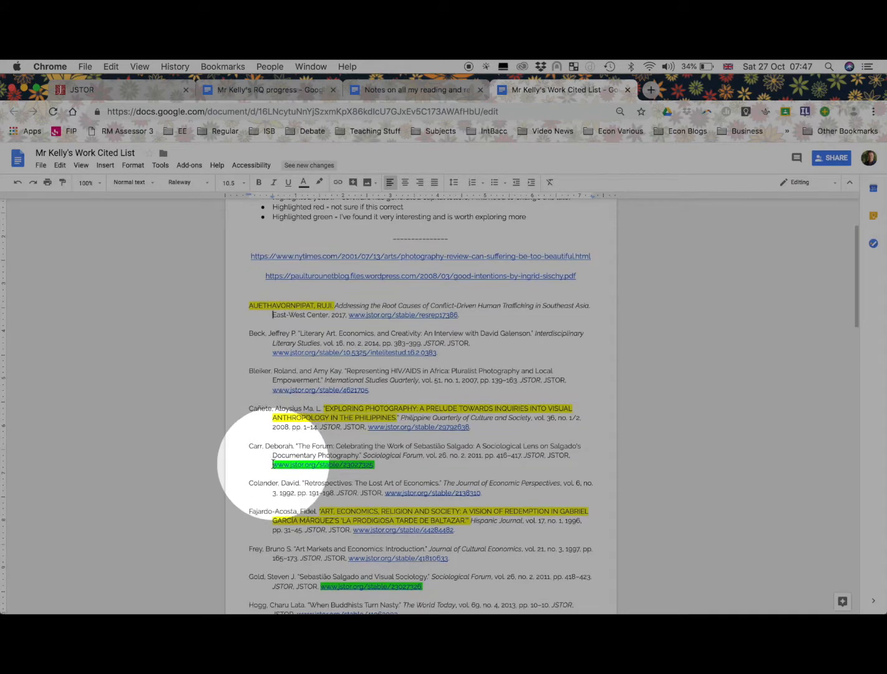